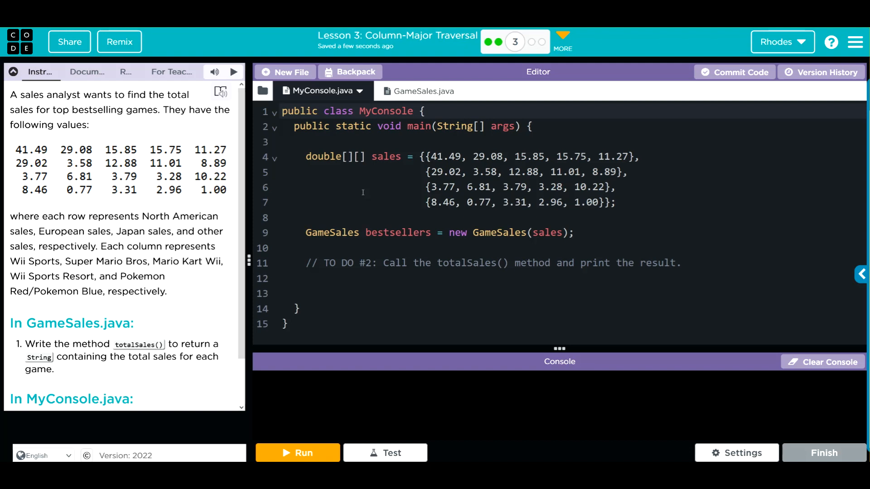
pyautogui.moveTo(174, 157)
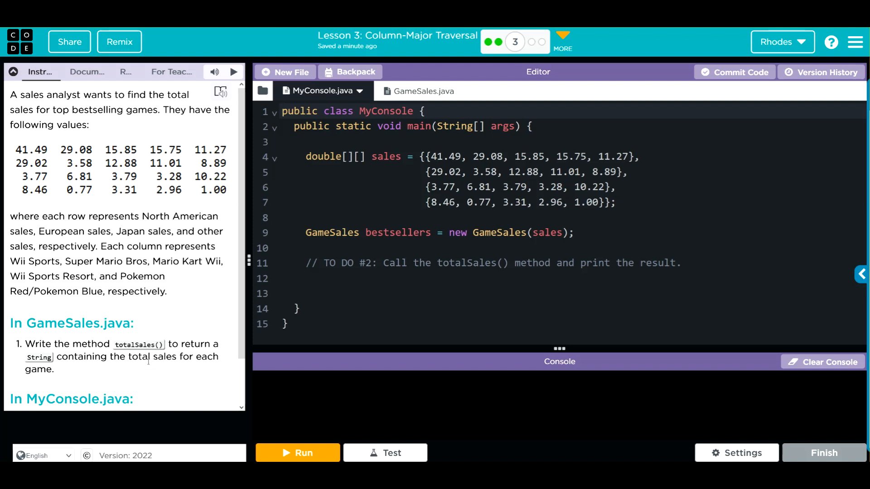
# Switch to GameSales.java and scroll to the unfinished totalSales() method returning null
pyautogui.scroll(-3)
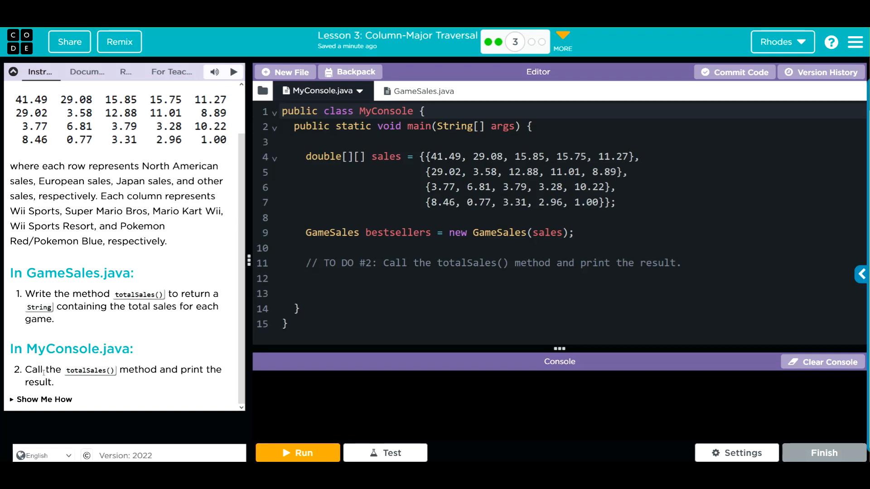
pyautogui.scroll(3)
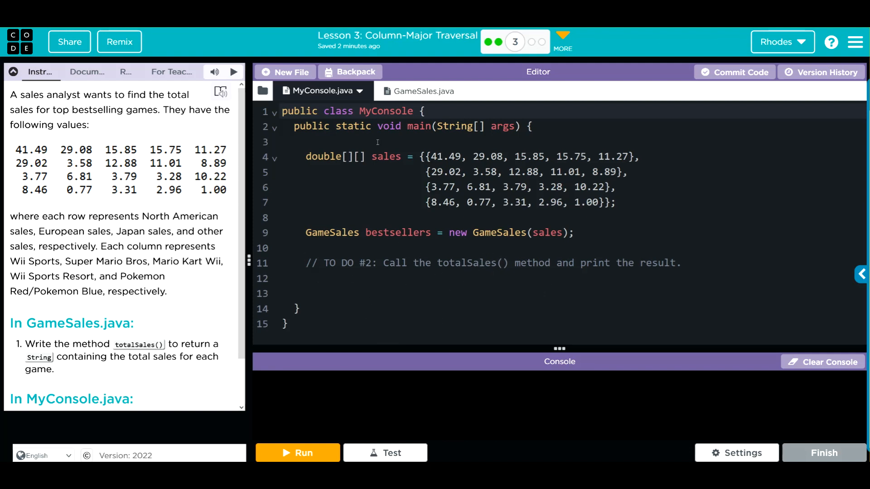
pyautogui.click(410, 91)
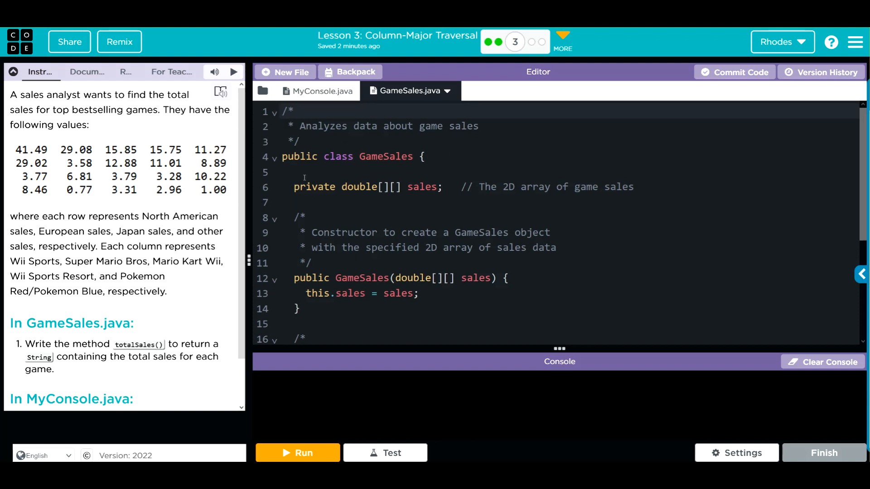
pyautogui.scroll(-3)
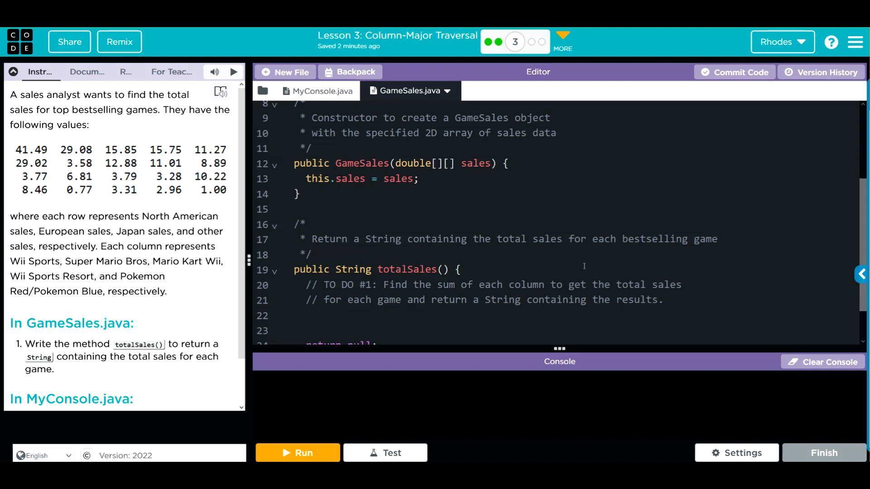
pyautogui.scroll(-3)
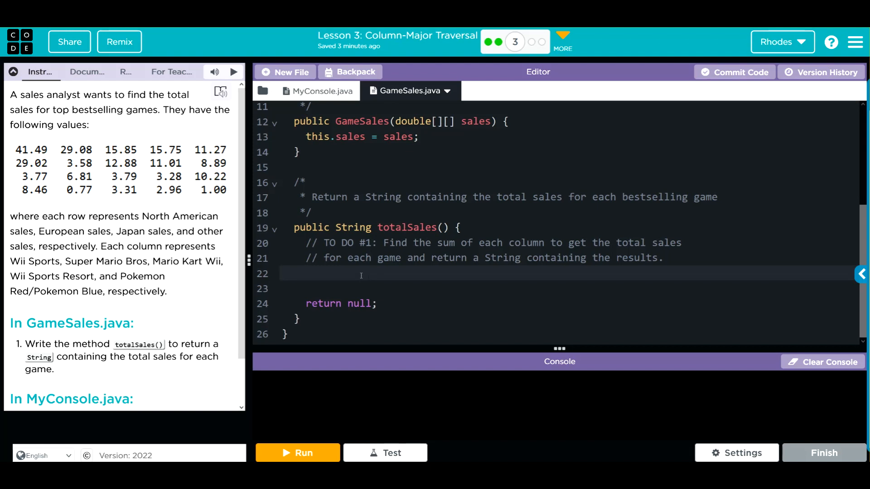
# Declare String result = ""; and change the return statement from null to result
pyautogui.write('Str')
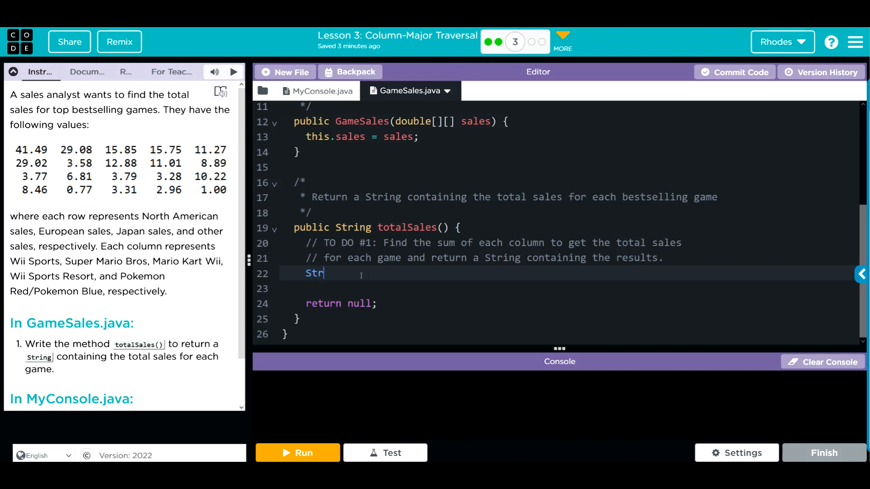
pyautogui.write('ing result =')
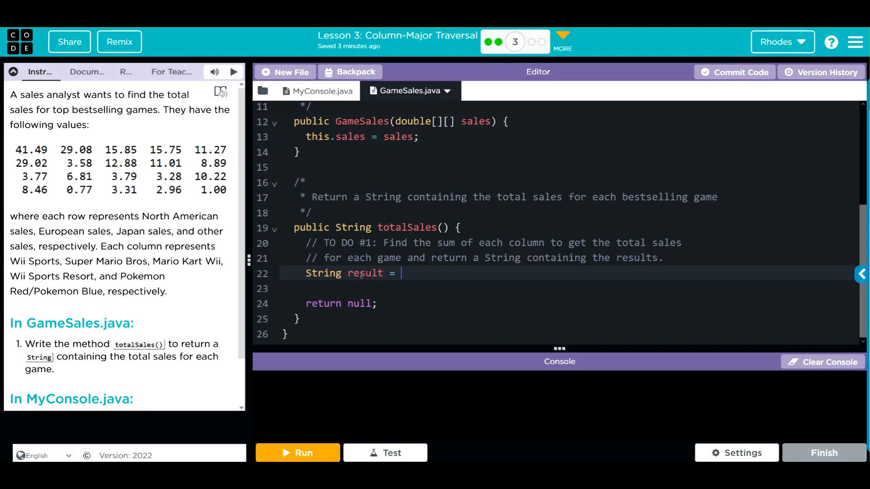
pyautogui.write('""')
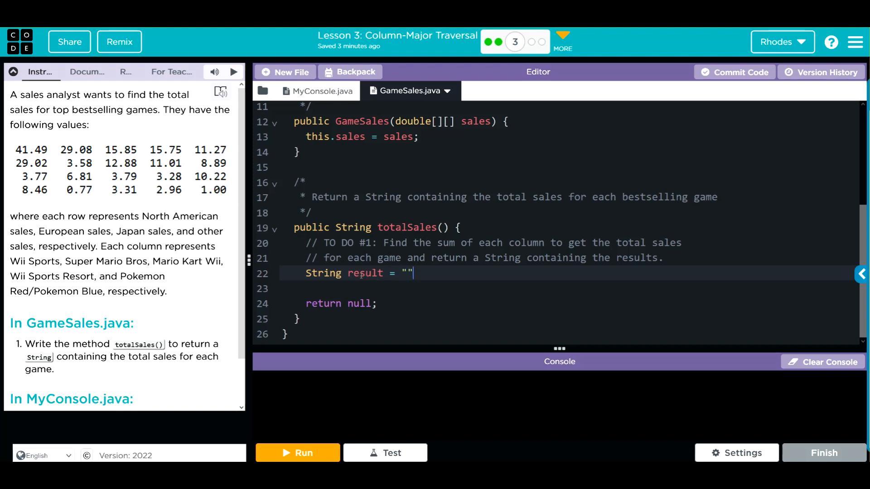
pyautogui.write(';')
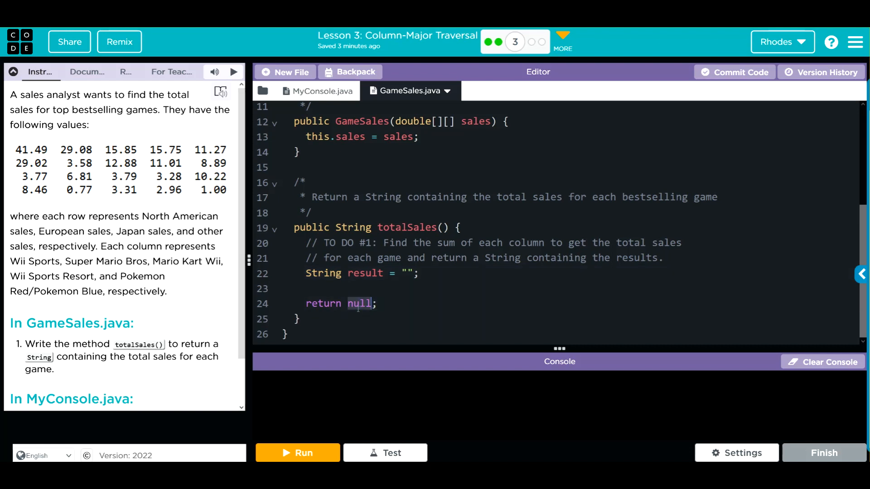
pyautogui.write('res')
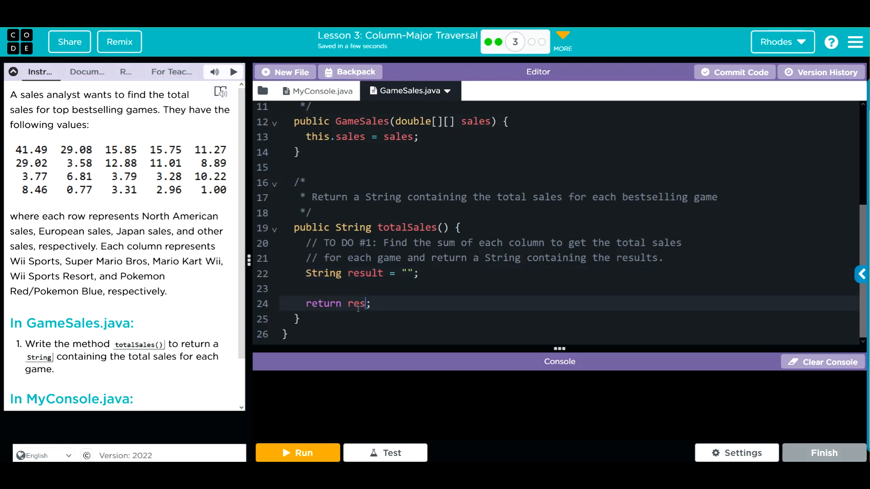
pyautogui.write('ult')
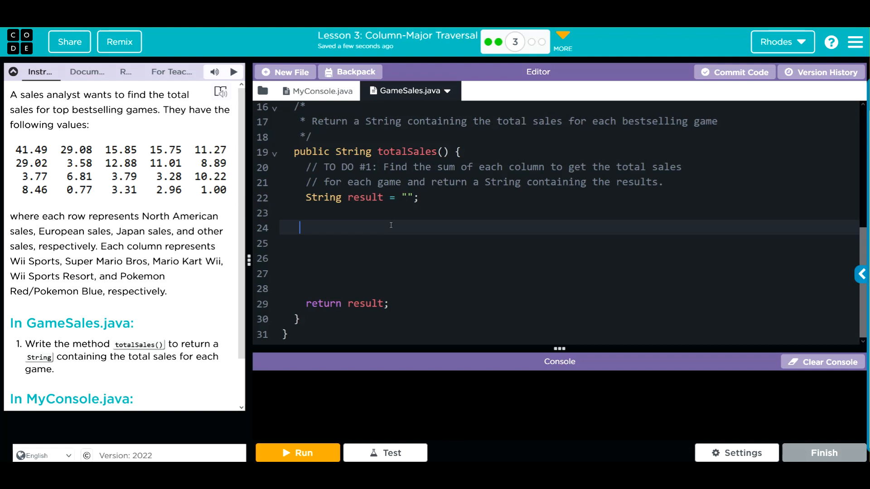
# Add an empty for( ){ } skeleton with an // outer for comment on its closing brace
pyautogui.write('for(')
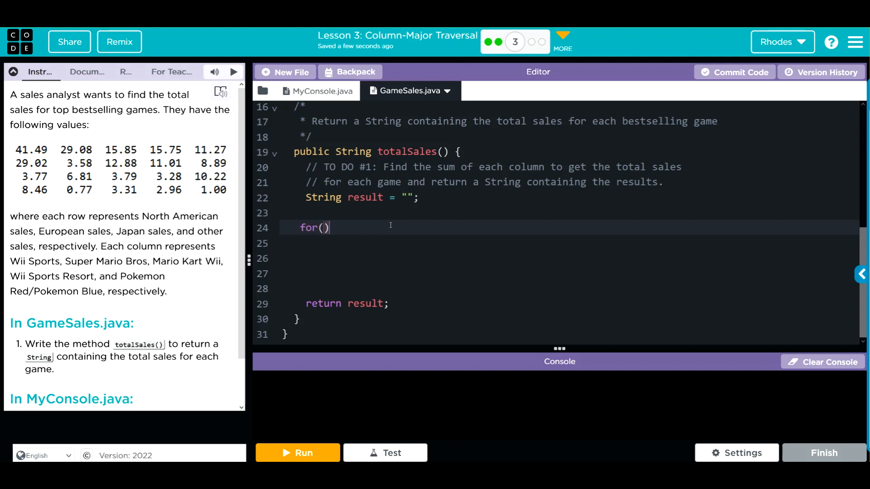
pyautogui.write('{')
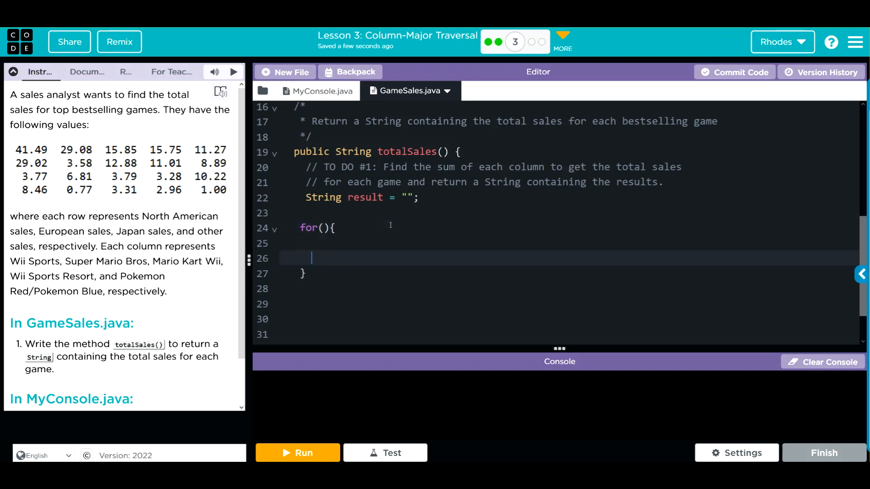
pyautogui.write('//')
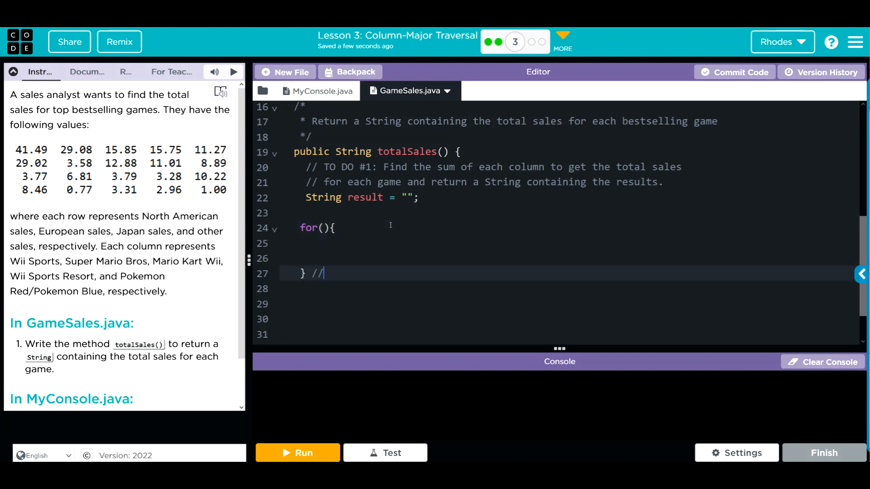
pyautogui.write('outer for')
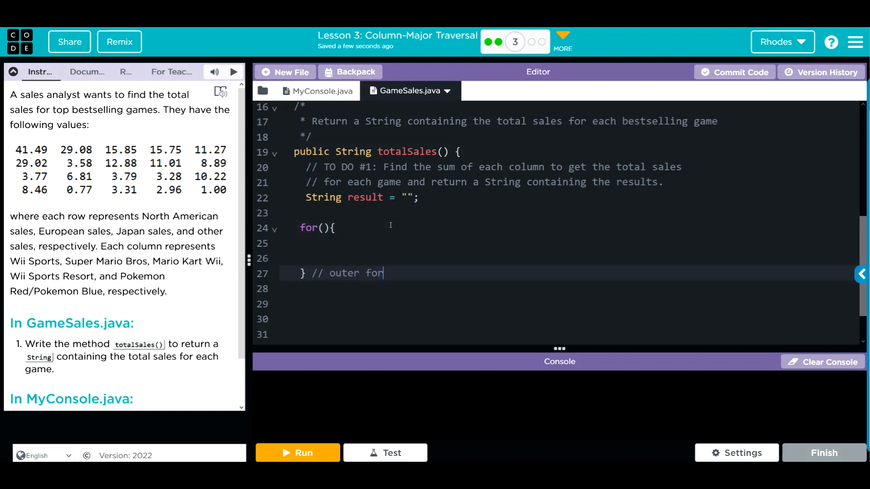
# Fill the header as int col = 0; col < sales[0].length; col++
pyautogui.click(321, 227)
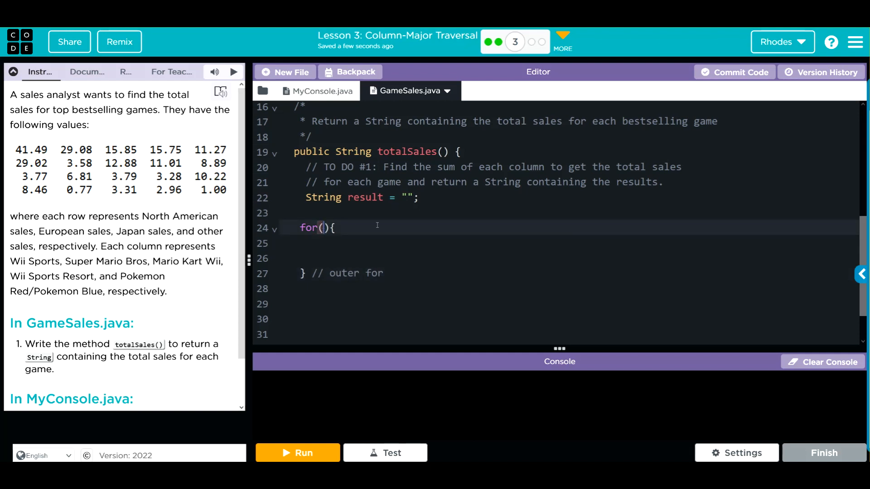
pyautogui.write('int col')
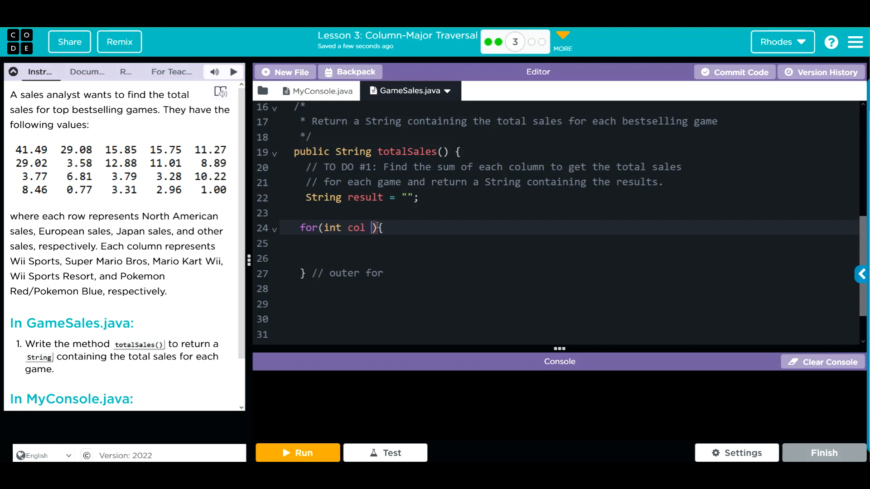
pyautogui.write('= 0; col')
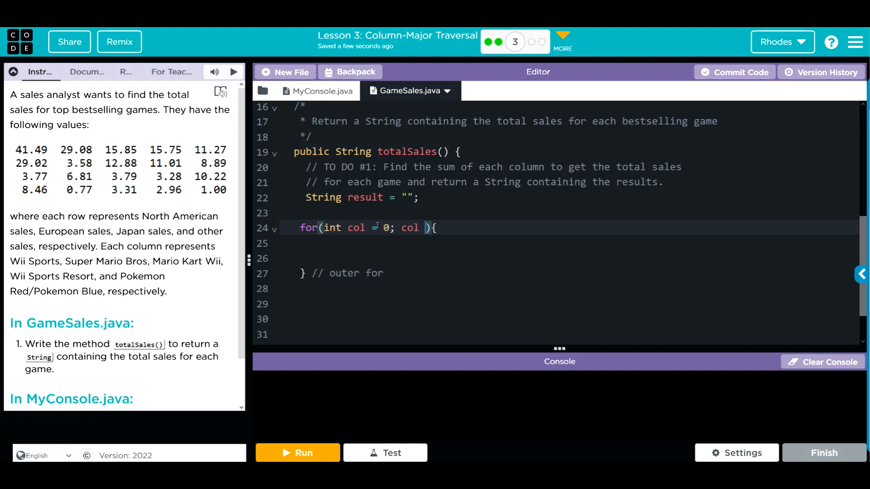
pyautogui.write('<')
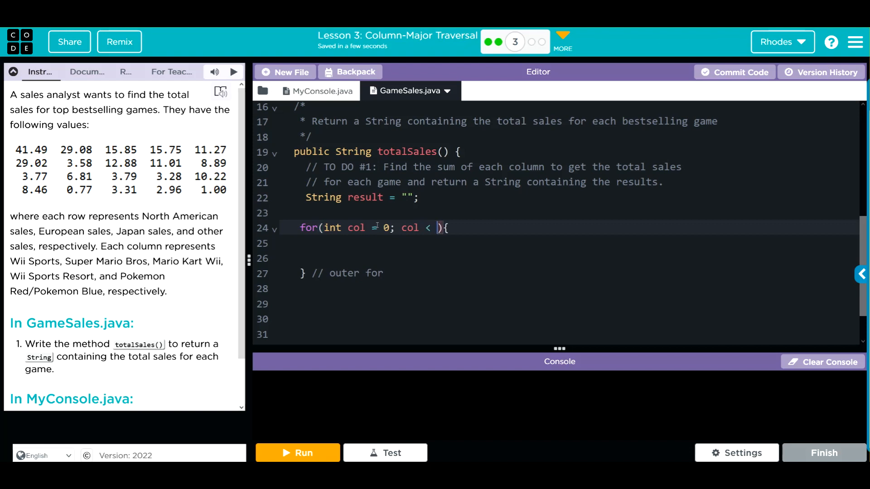
pyautogui.write('sale')
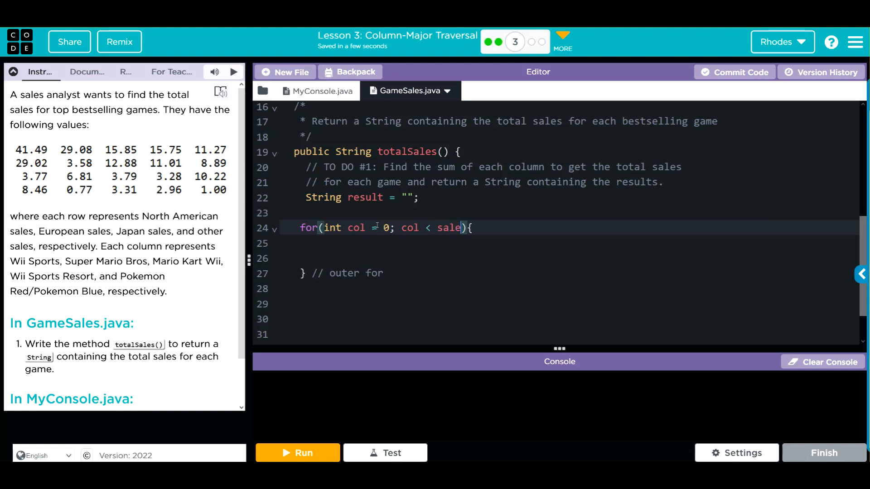
pyautogui.write('s[]')
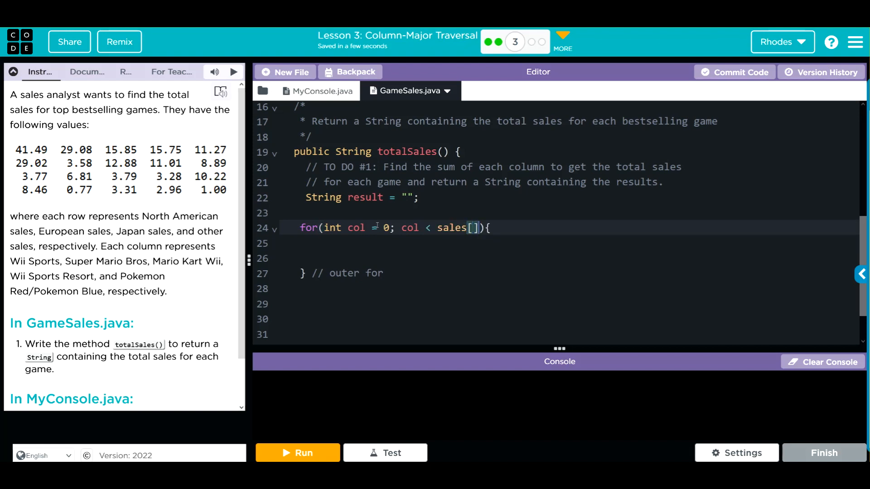
pyautogui.write('0')
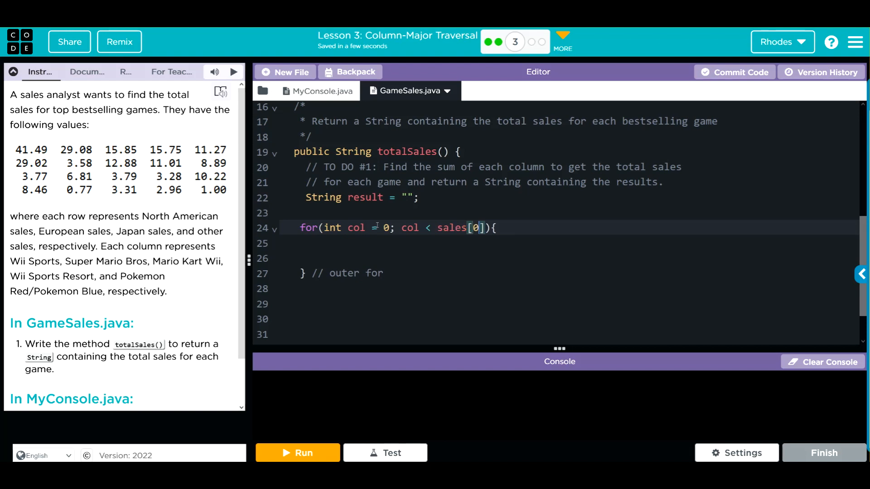
pyautogui.write('.l')
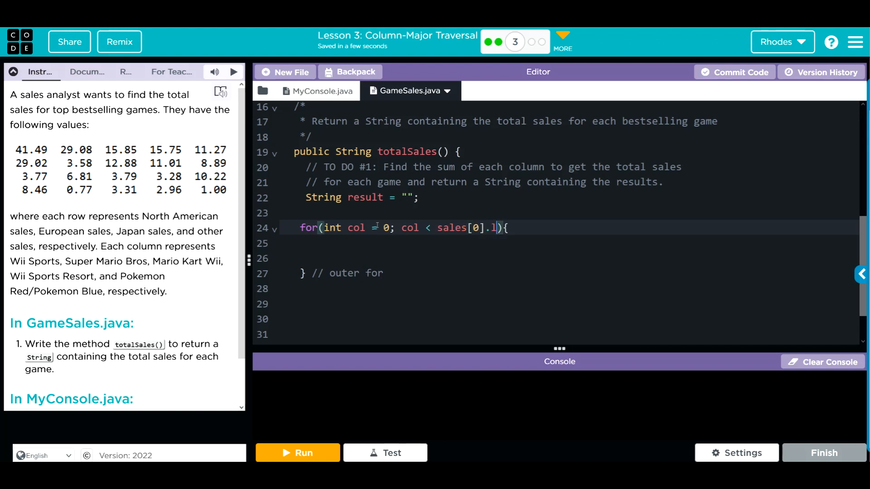
pyautogui.write('ength')
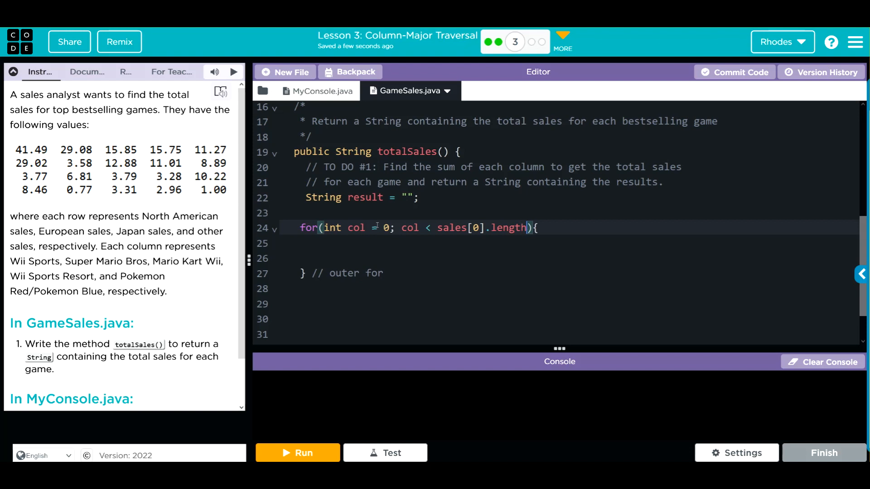
pyautogui.write('; cole')
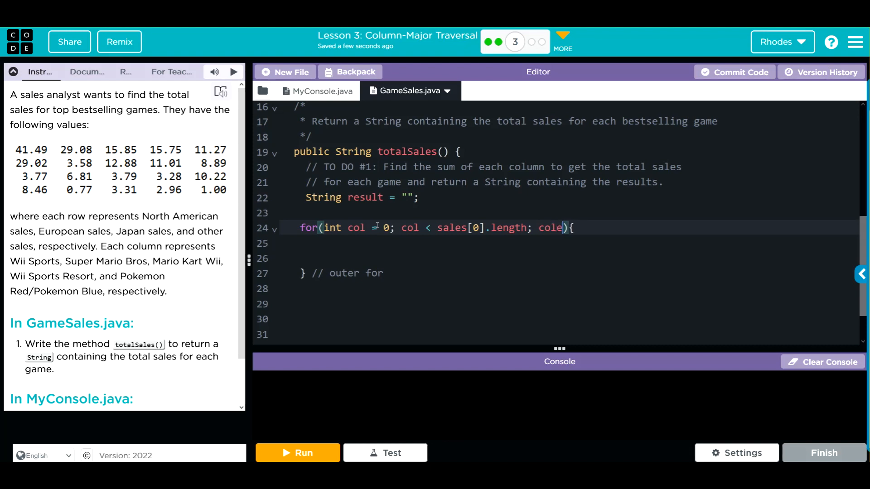
pyautogui.write('++')
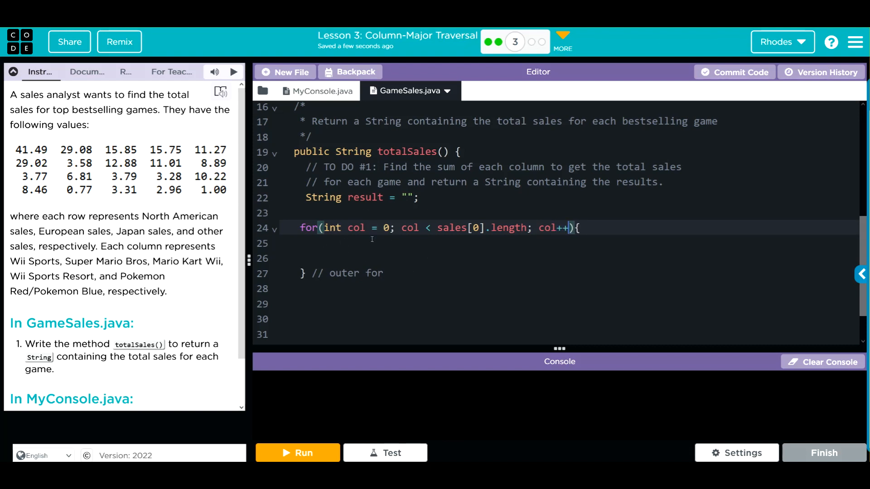
pyautogui.moveTo(595, 239)
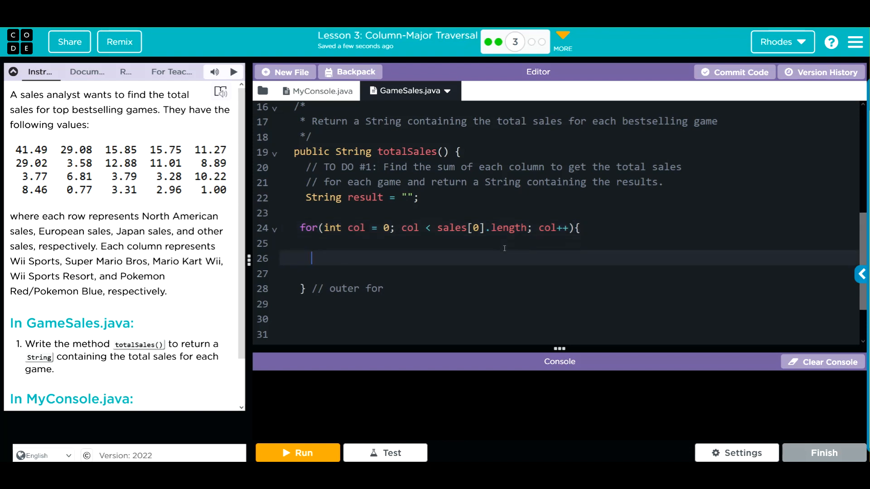
# Nest an empty for(){ } skeleton inside the column loop, commented // inner for
pyautogui.write('for')
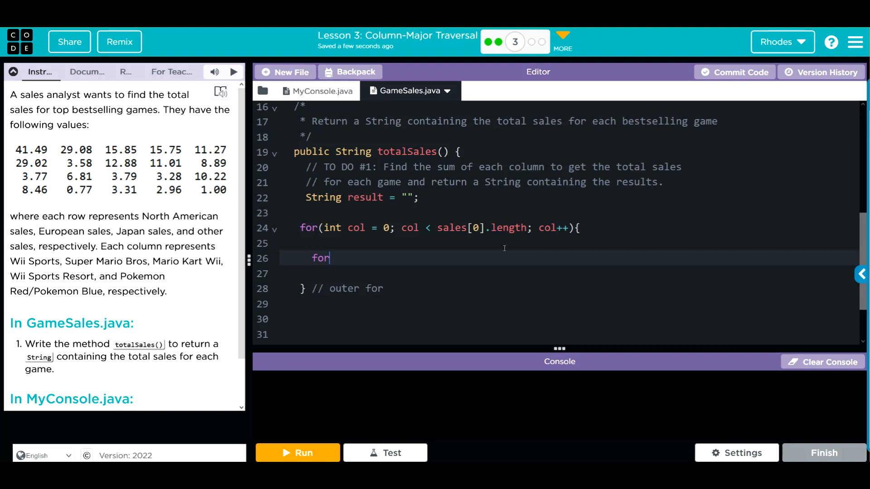
pyautogui.write('()')
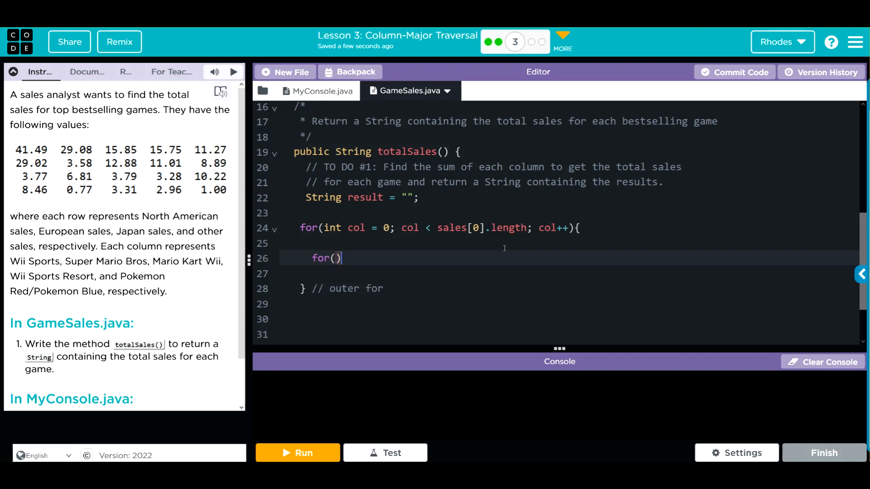
pyautogui.write('{')
pyautogui.write('} //')
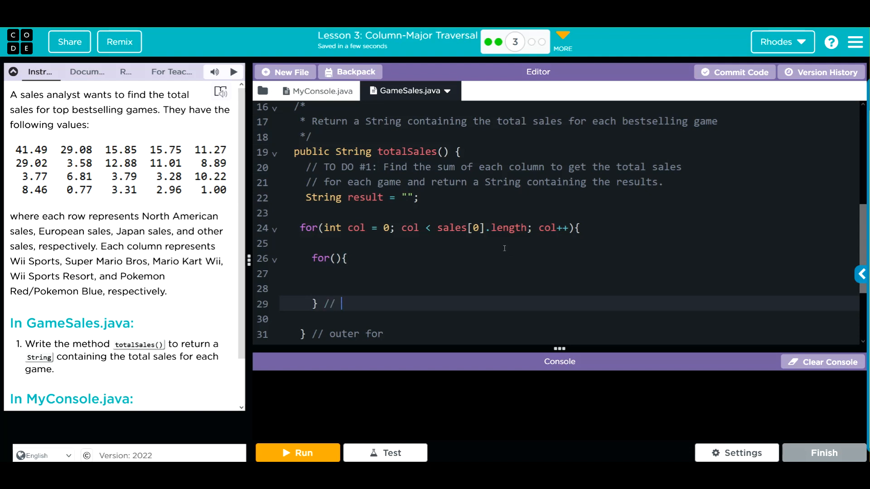
pyautogui.write('inner for')
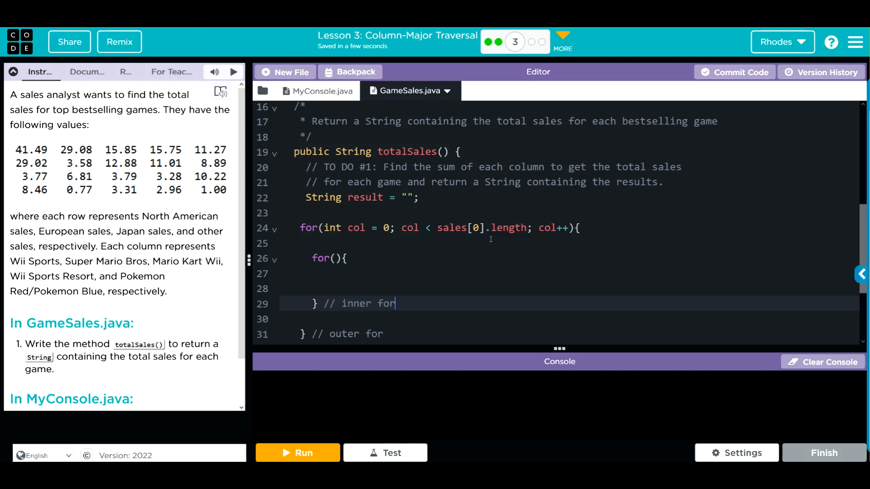
# Fill the inner header as int row = 0; row < sales.length; row++
pyautogui.write('i')
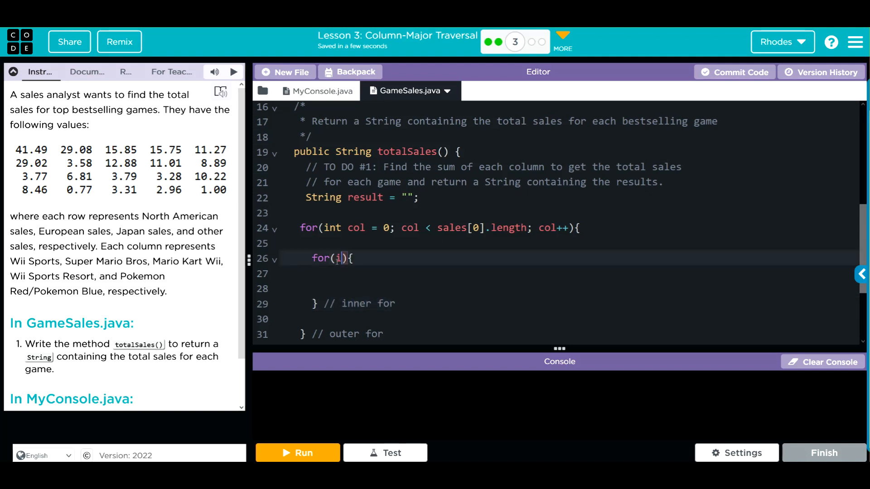
pyautogui.write('nt row')
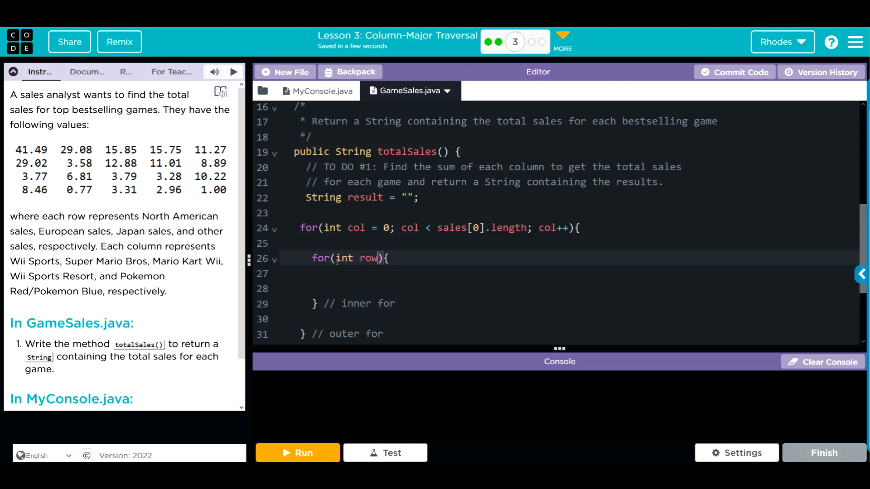
pyautogui.write('= 0; row')
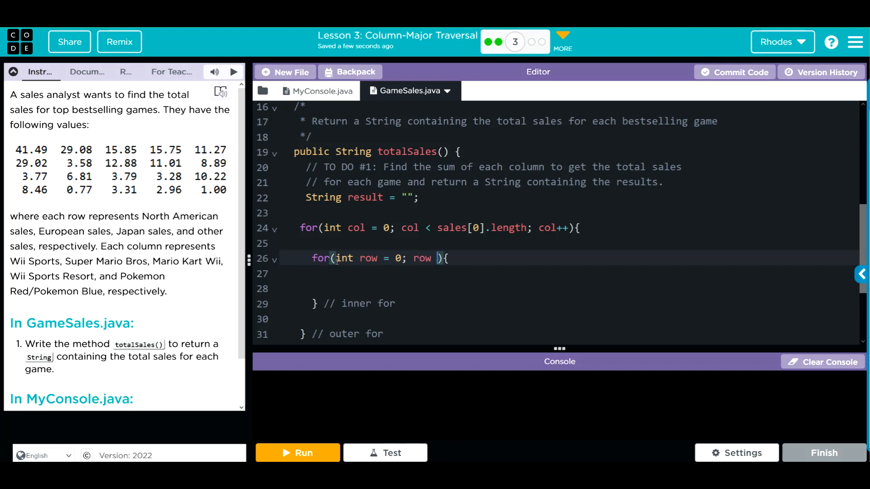
pyautogui.write('< sales.')
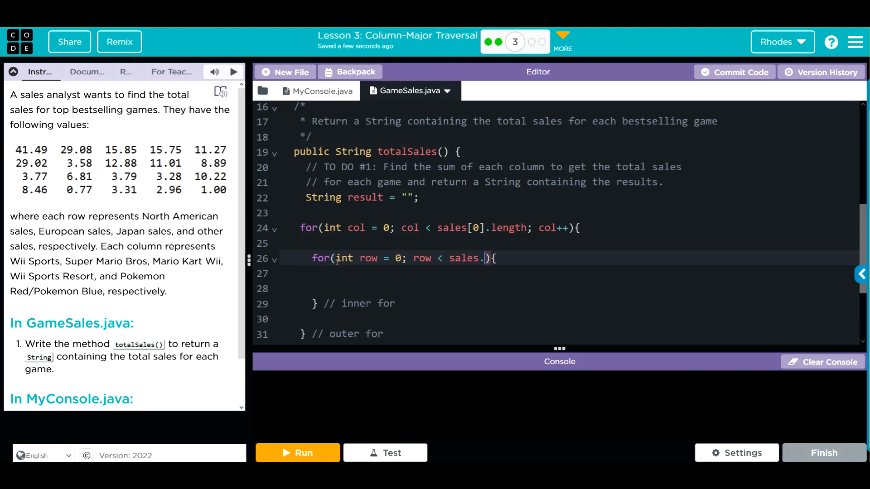
pyautogui.write('length; ro')
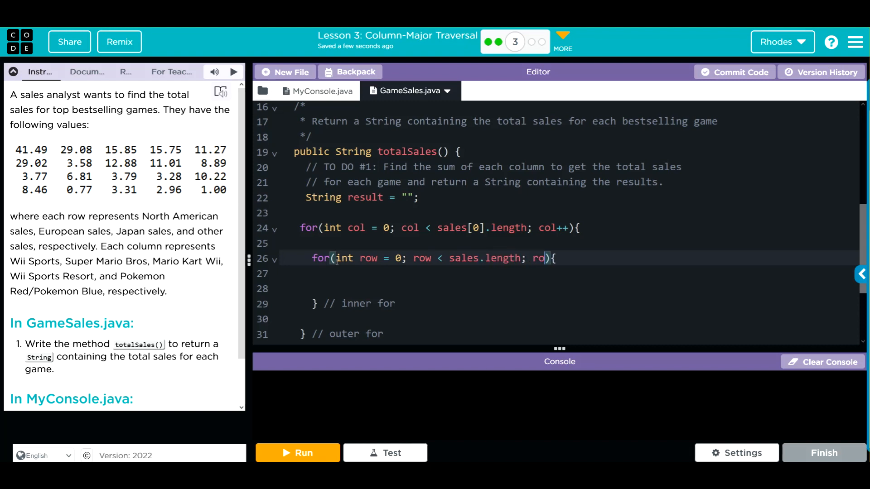
pyautogui.write('w++')
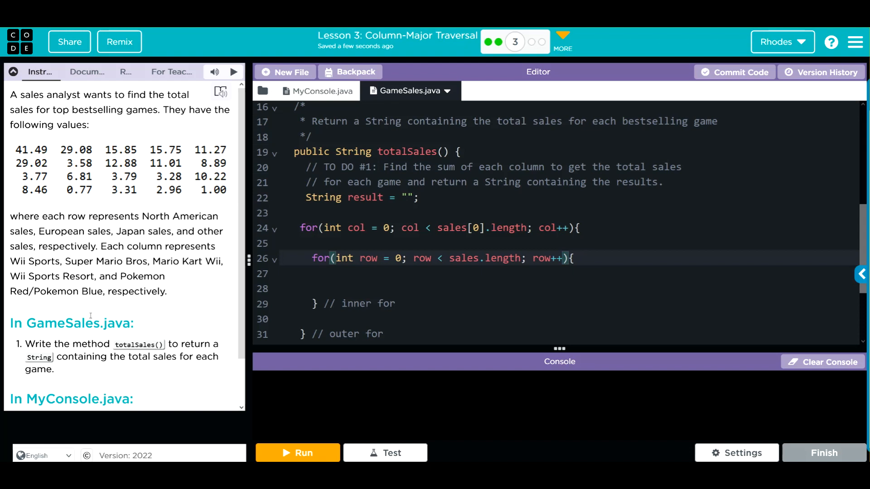
pyautogui.moveTo(122, 145)
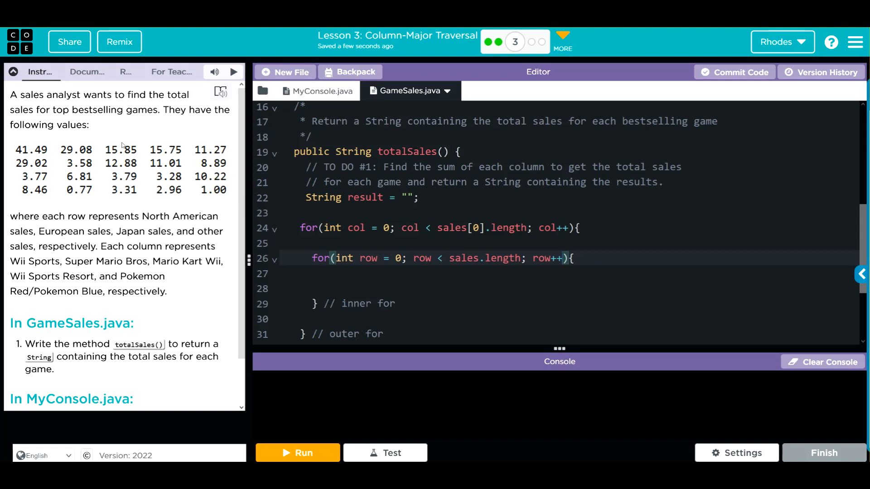
pyautogui.moveTo(233, 246)
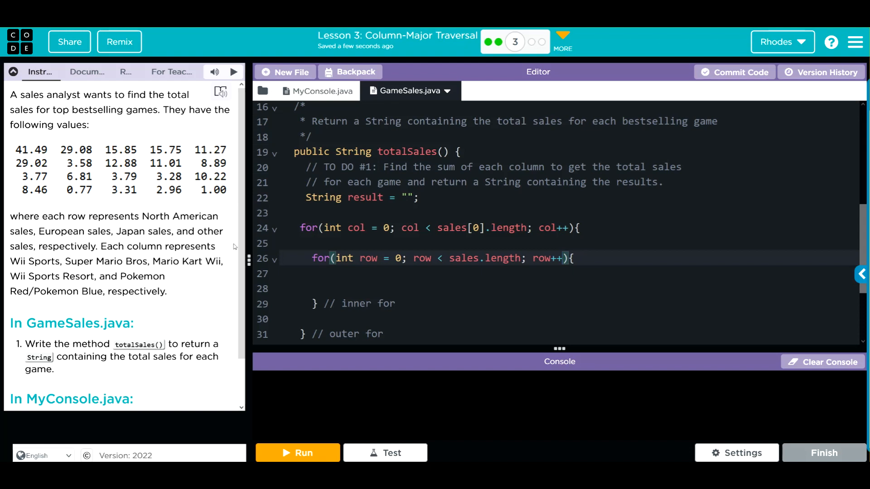
pyautogui.moveTo(100, 137)
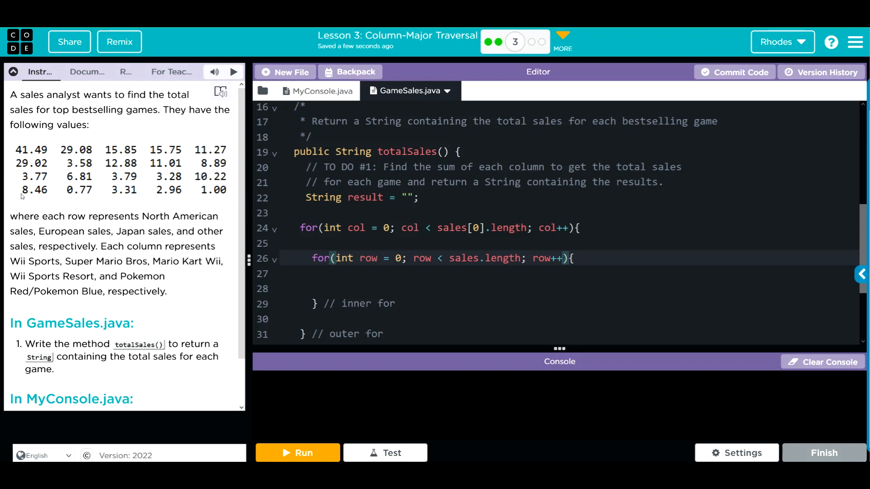
pyautogui.click(357, 241)
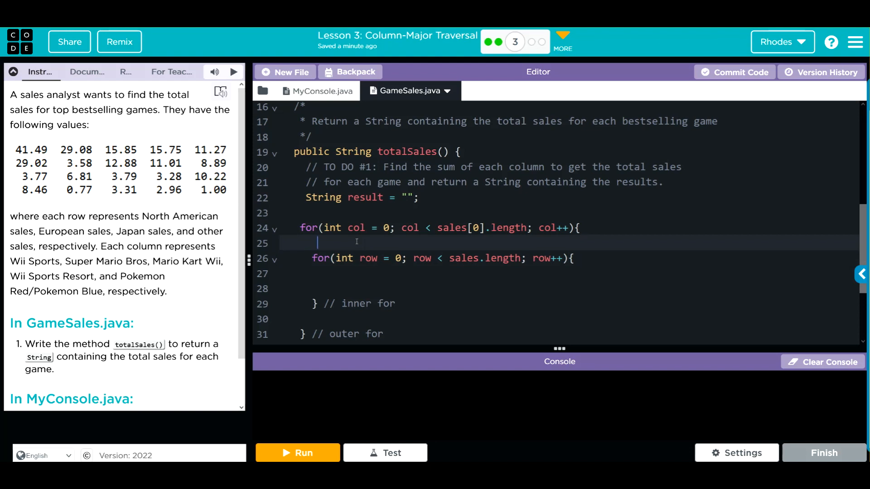
# Start each column pass with double sum = 0; before the inner loop
pyautogui.write('double')
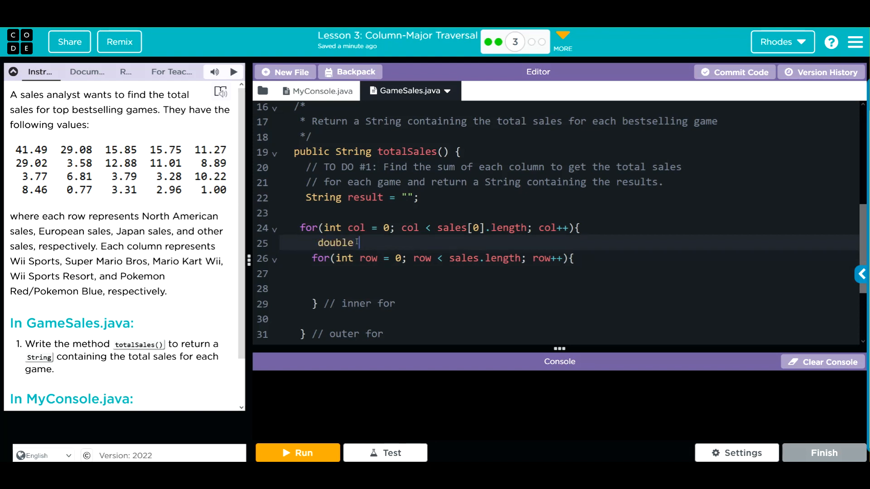
pyautogui.write('sum')
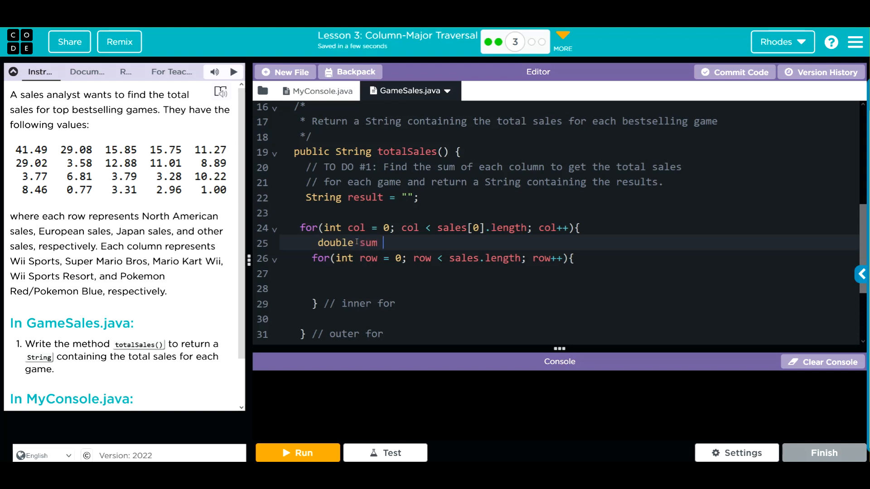
pyautogui.write('= 0;')
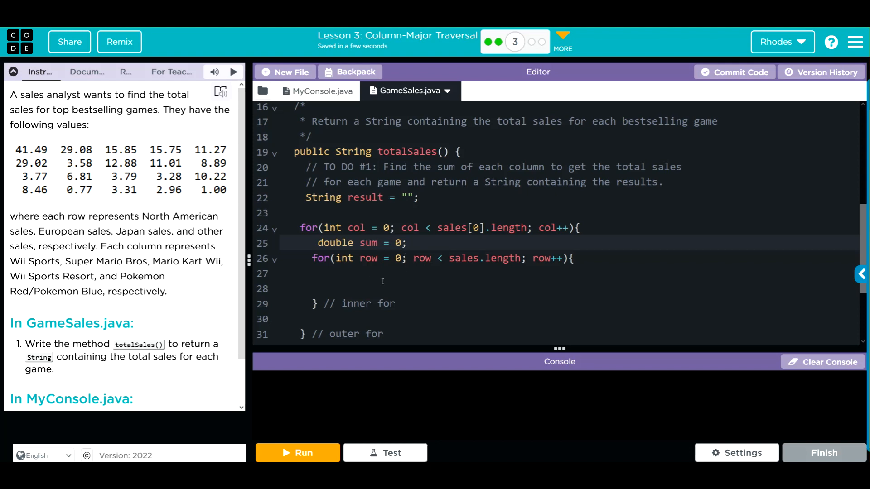
# Inside the inner loop add sum += sales[row][col];
pyautogui.click(351, 272)
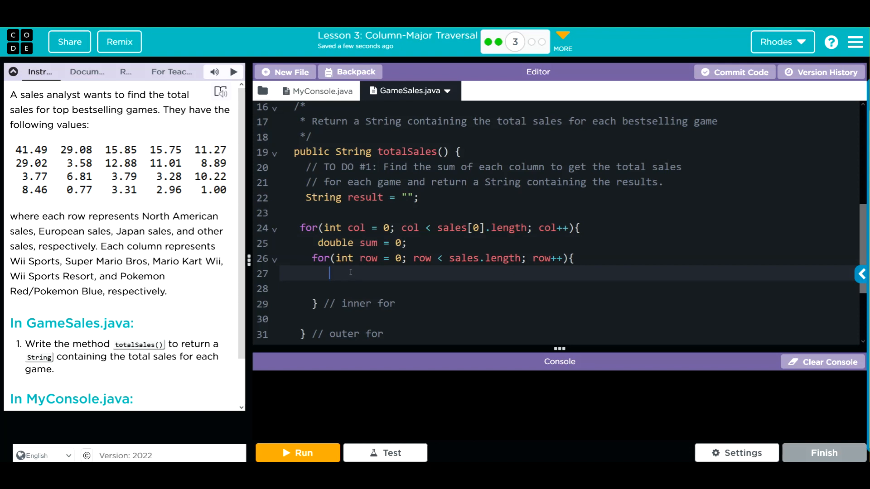
pyautogui.write('sum')
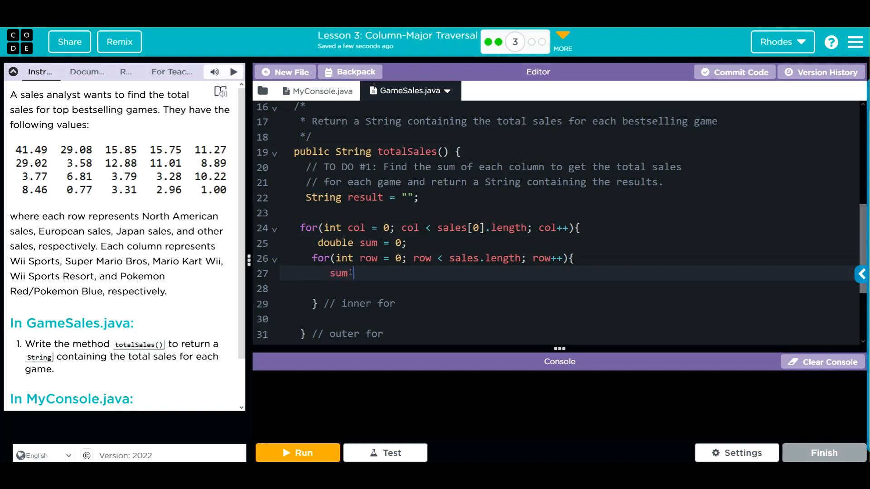
pyautogui.write('+= sal')
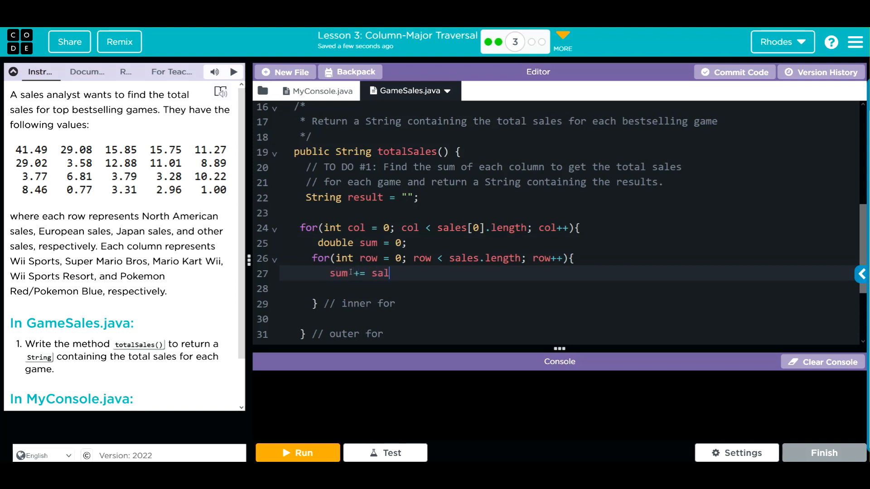
pyautogui.write('es[][]')
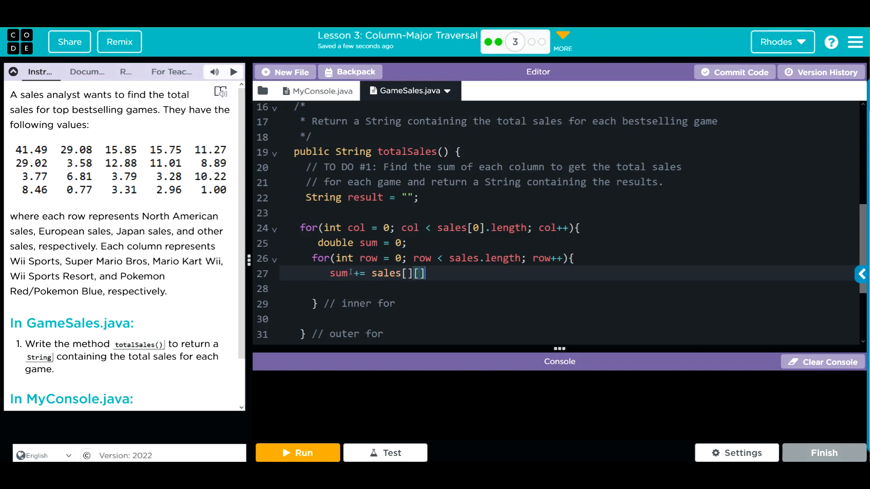
pyautogui.write('row')
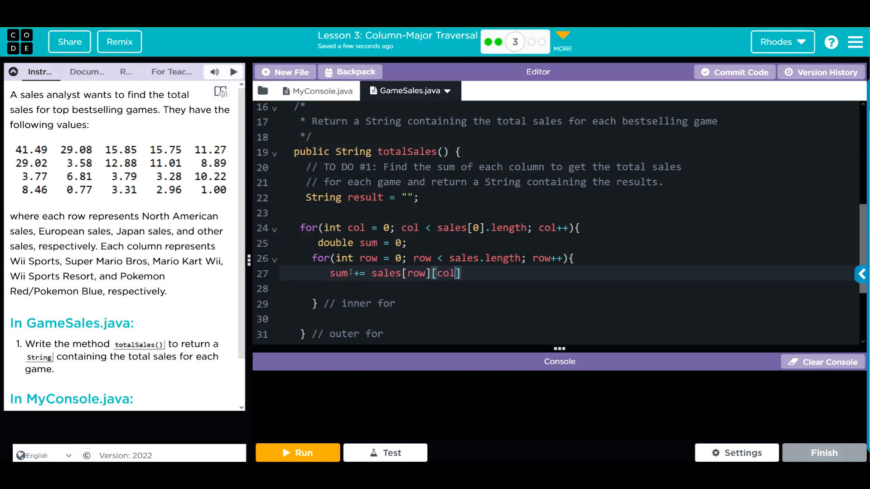
pyautogui.write(';')
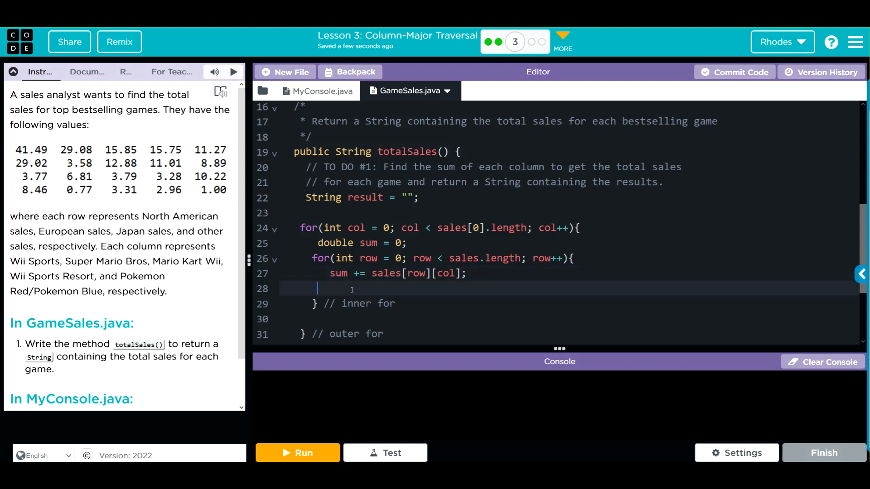
# After the inner loop write results += "Total sales: " + sum + "\n"; with the quotes around \n fixed
pyautogui.press('Backspace')
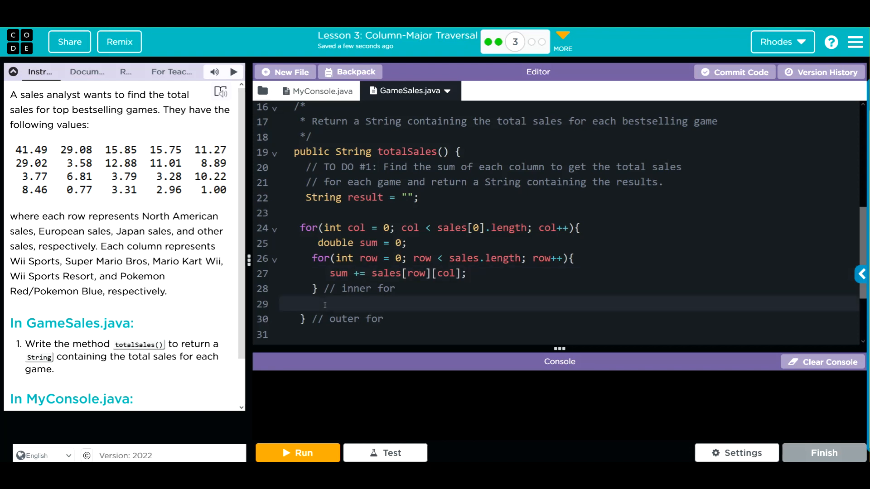
pyautogui.write('results')
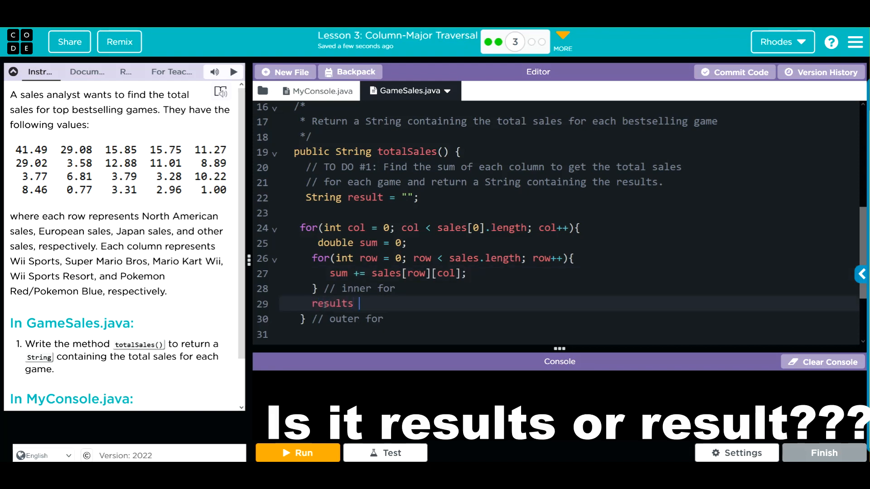
pyautogui.write('+=')
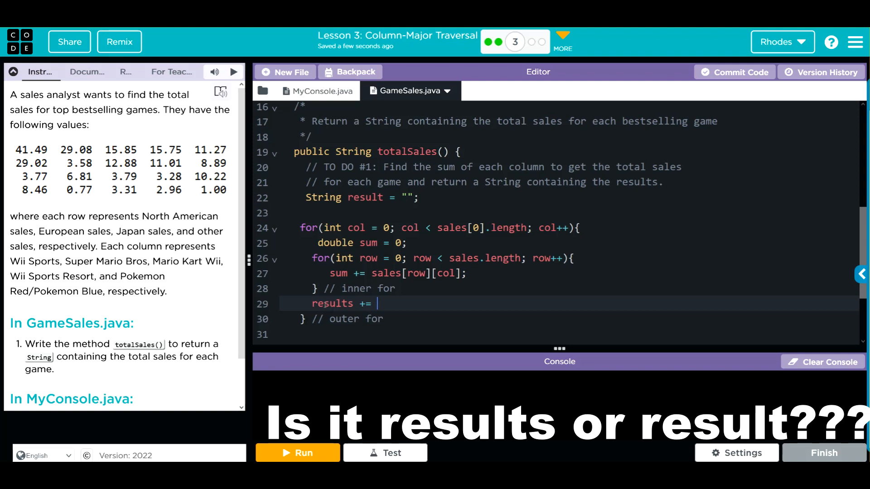
pyautogui.write('"Total sale"')
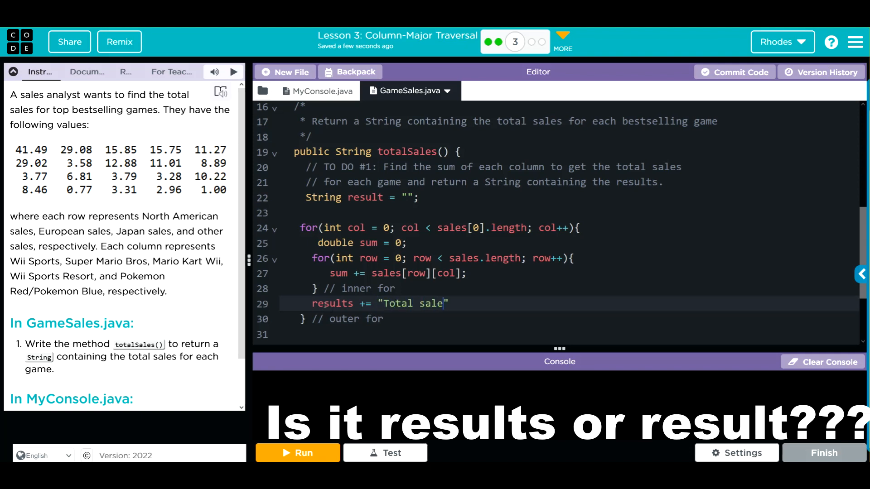
pyautogui.write('s: " + sum + ""')
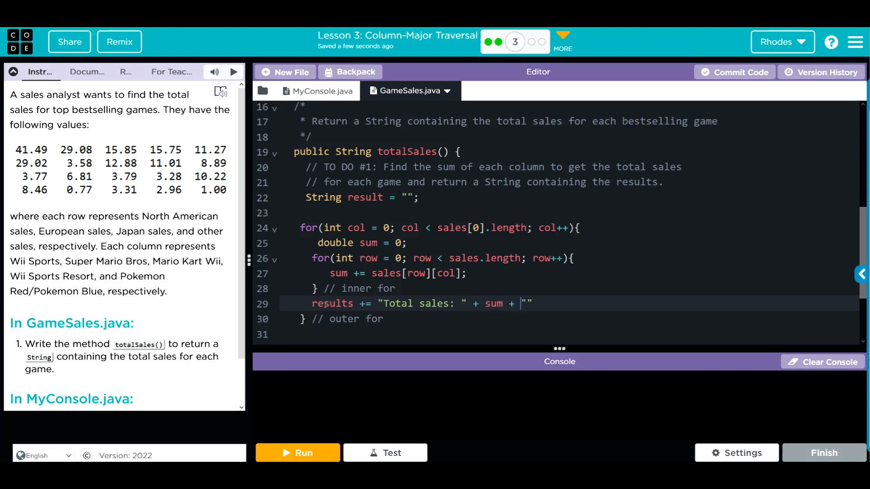
pyautogui.write('\\n')
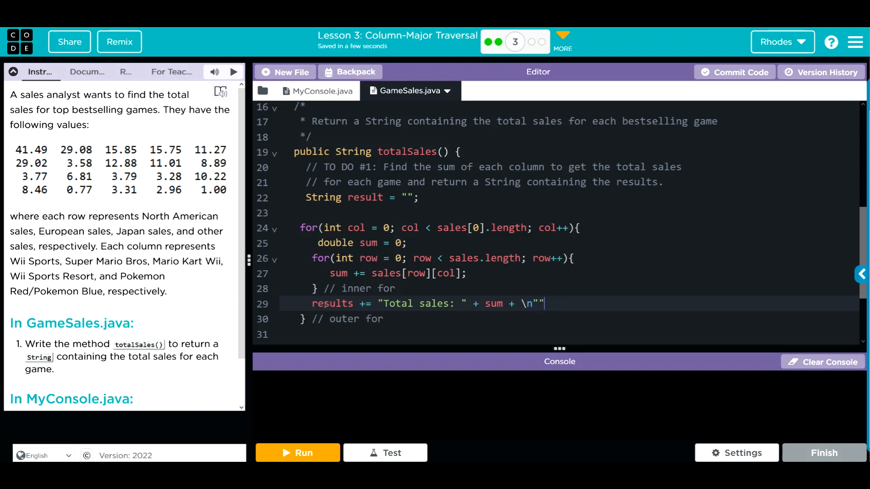
pyautogui.write(';')
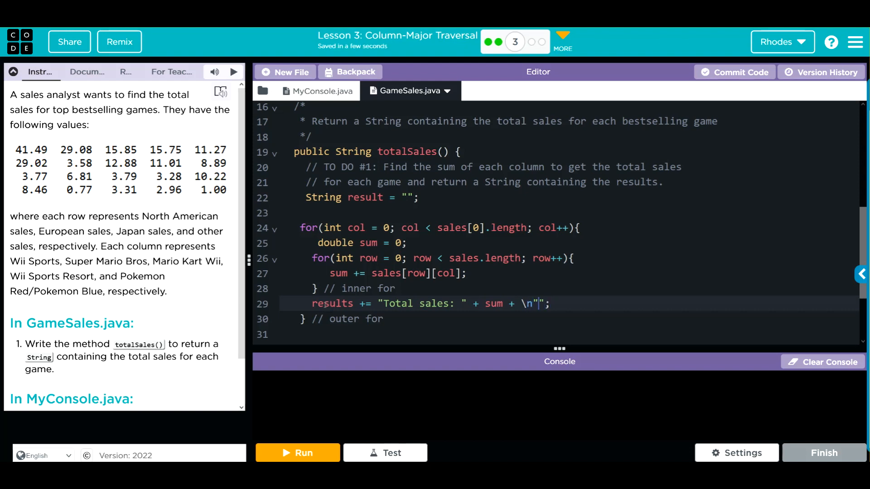
pyautogui.press('Backspace')
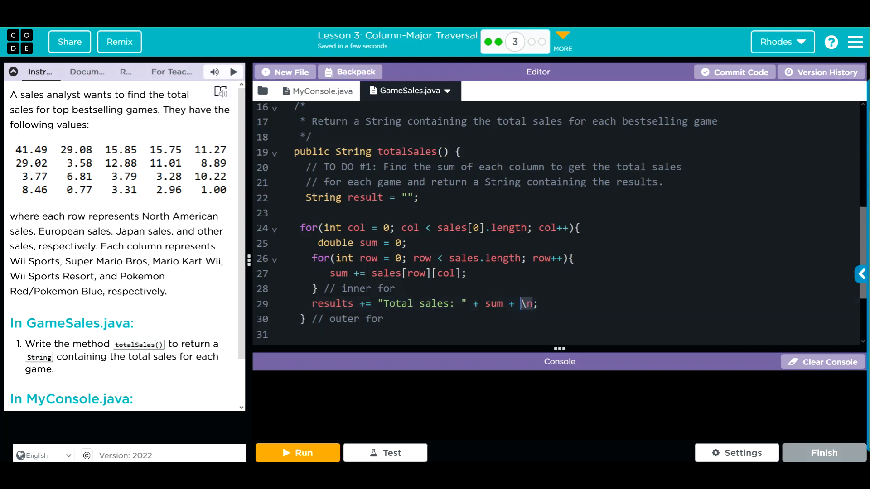
pyautogui.write('"')
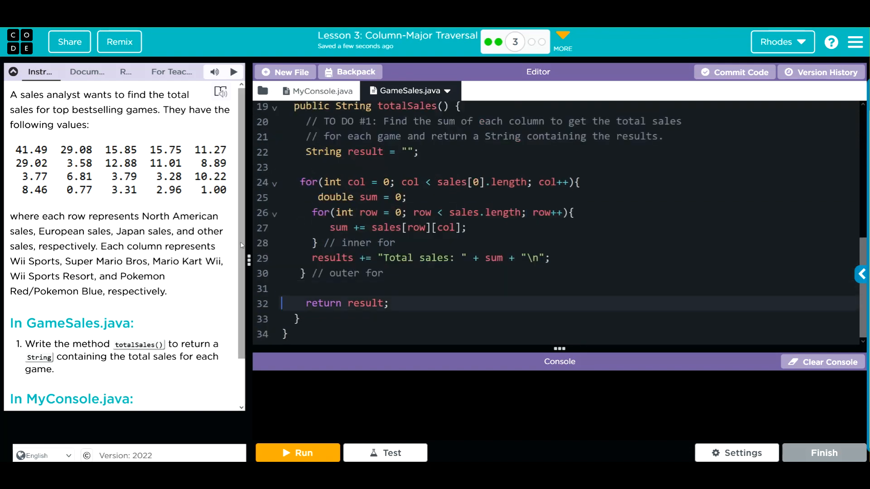
# Remove the blank line above return result; and comment the final brace // end of class
pyautogui.scroll(3)
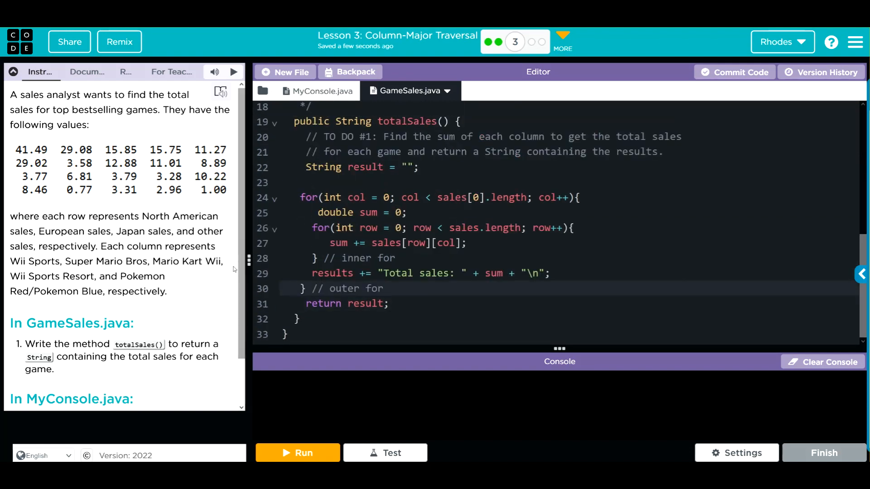
pyautogui.write('// end of class')
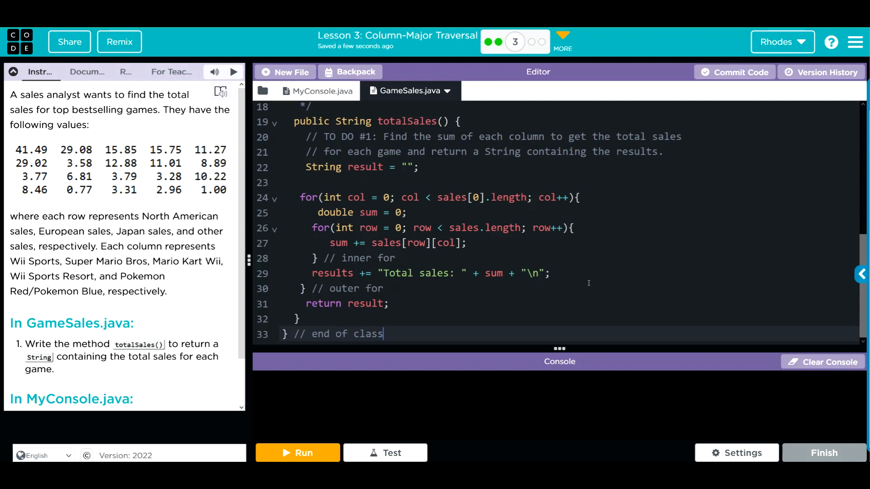
pyautogui.moveTo(105, 180)
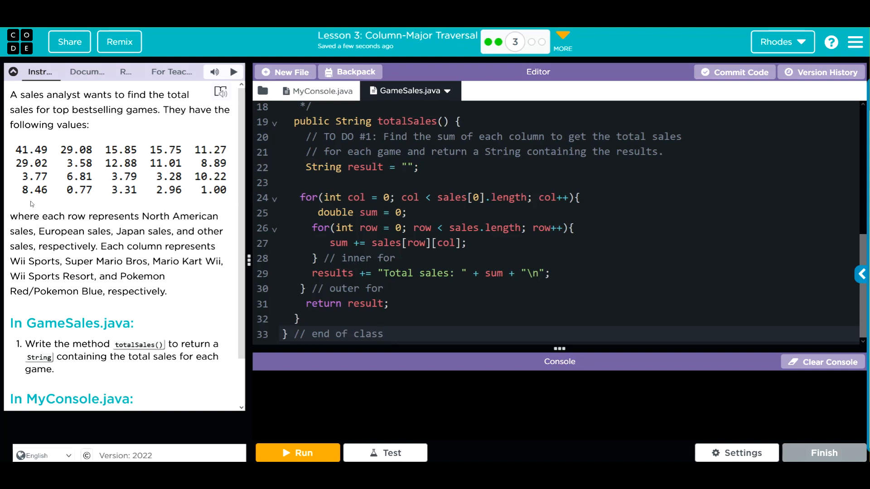
pyautogui.click(382, 334)
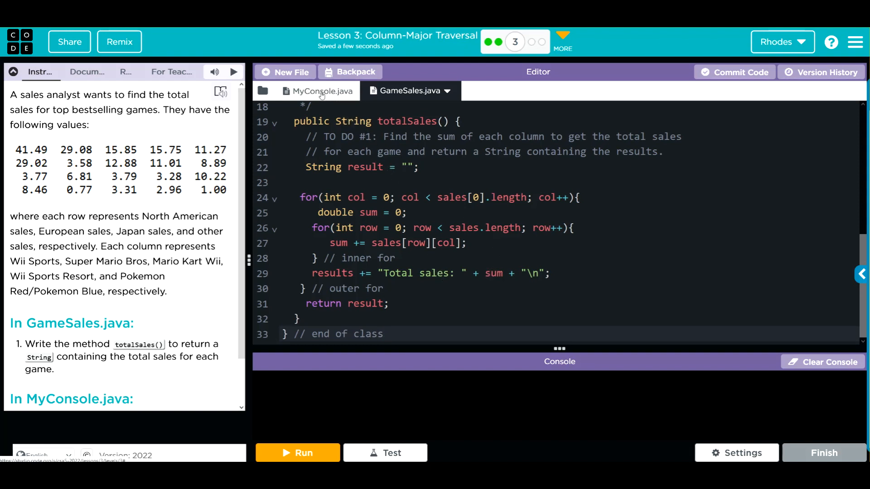
# In MyConsole.java under TO DO #2 write System.out.println(bestsellers.totalSales());
pyautogui.click(320, 90)
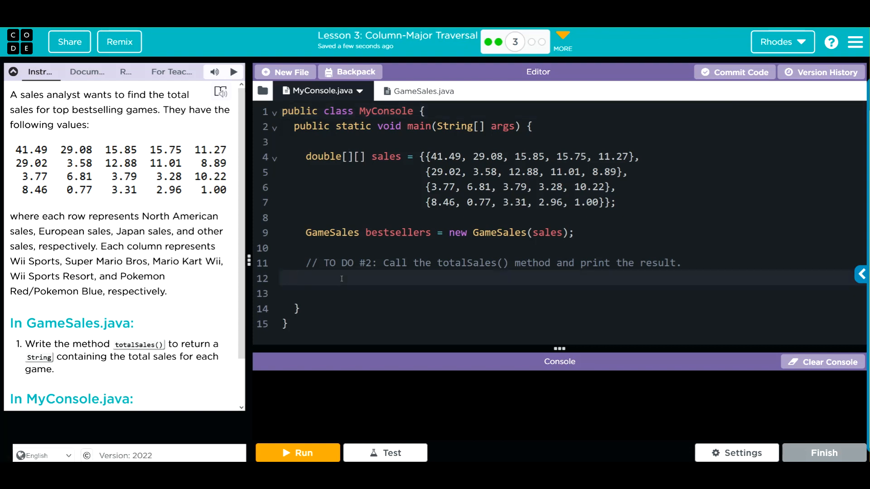
pyautogui.write('Systm')
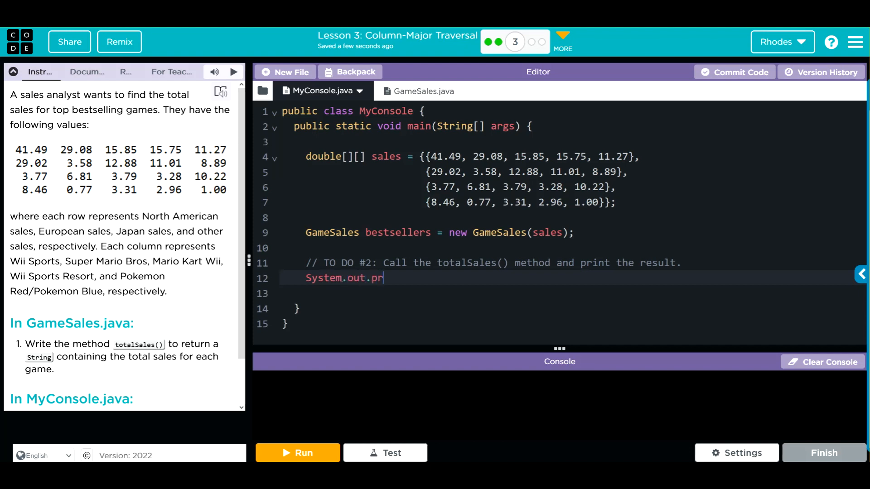
pyautogui.write('intln();')
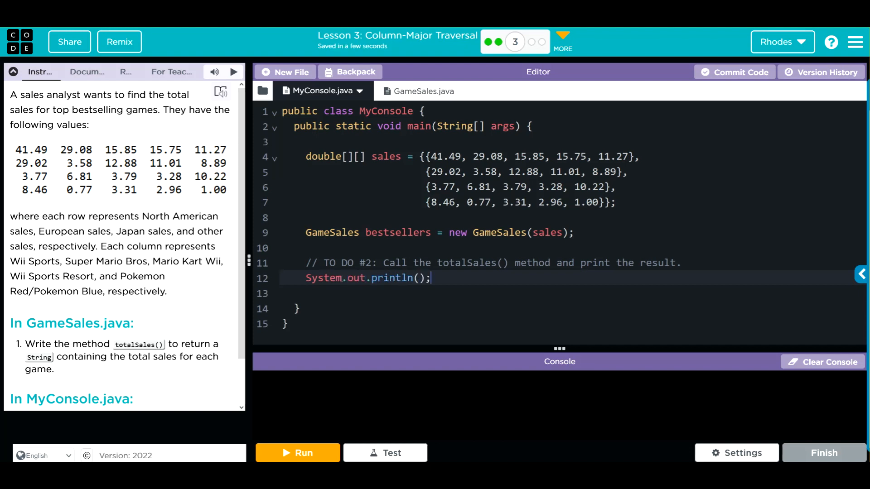
pyautogui.write('bestsellers')
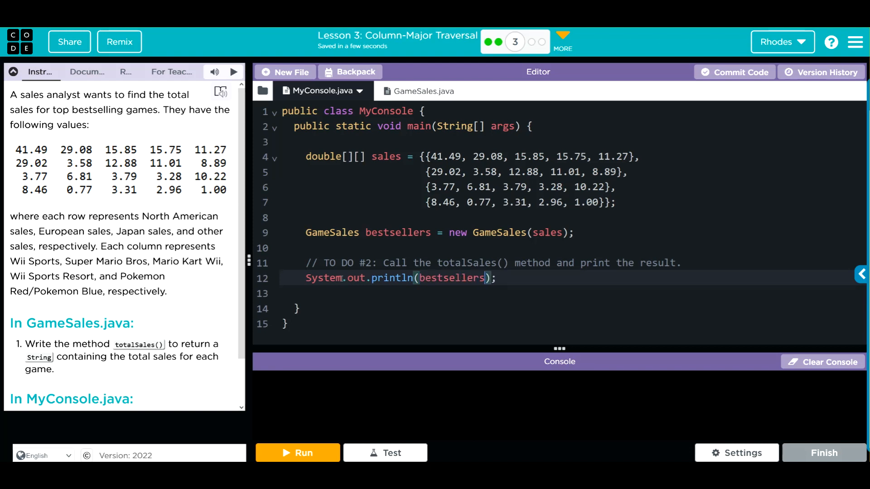
pyautogui.write('.total')
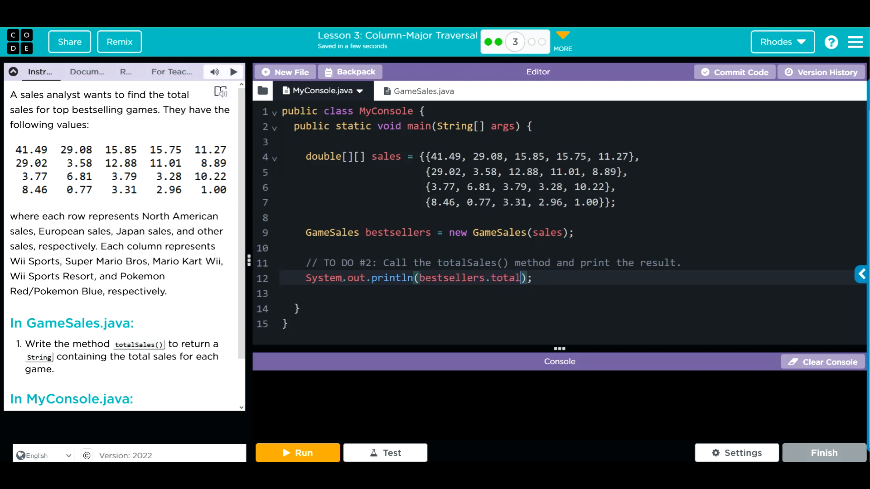
pyautogui.write('Sales')
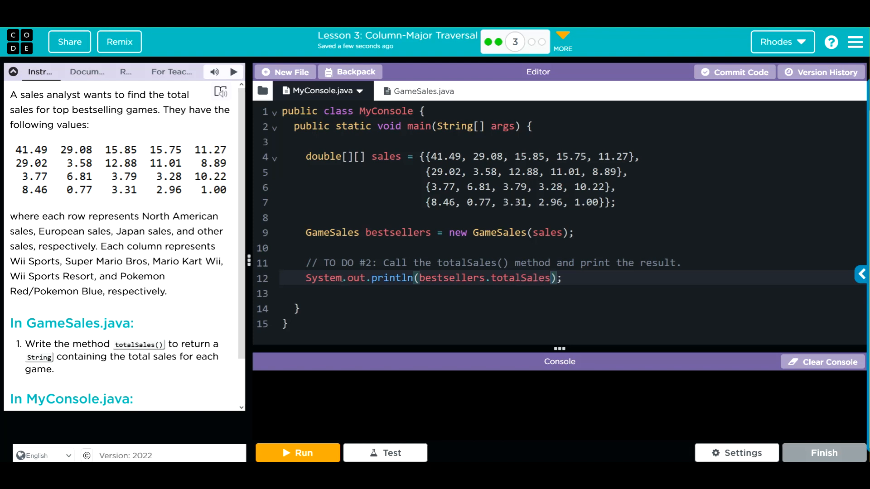
pyautogui.write('(')
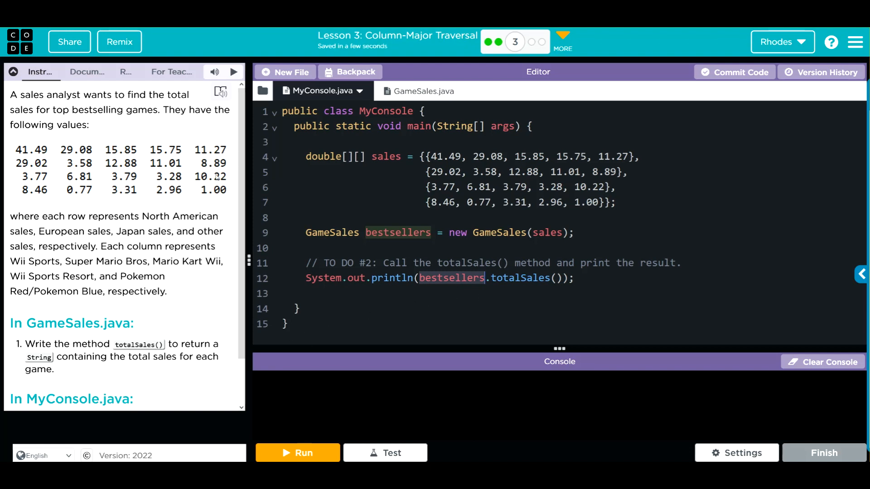
pyautogui.moveTo(25, 204)
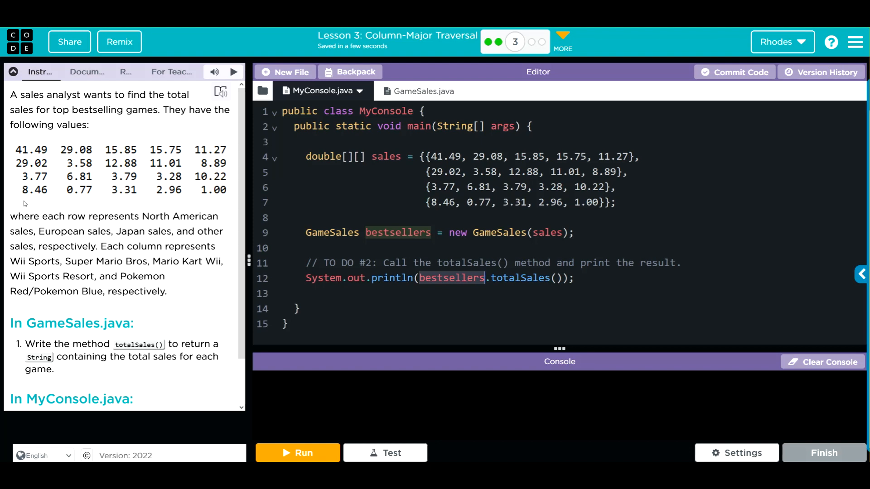
pyautogui.moveTo(81, 261)
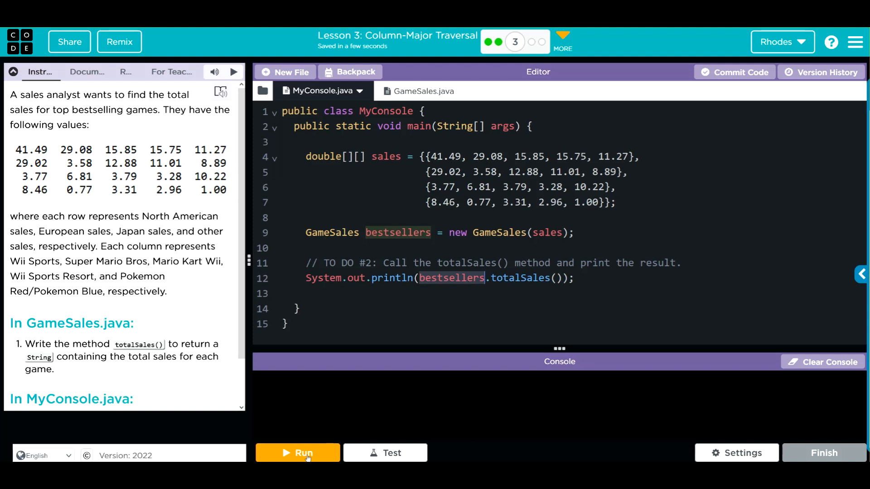
# Run the program, which fails: GameSales.java line 29 cannot find symbol results
pyautogui.click(299, 453)
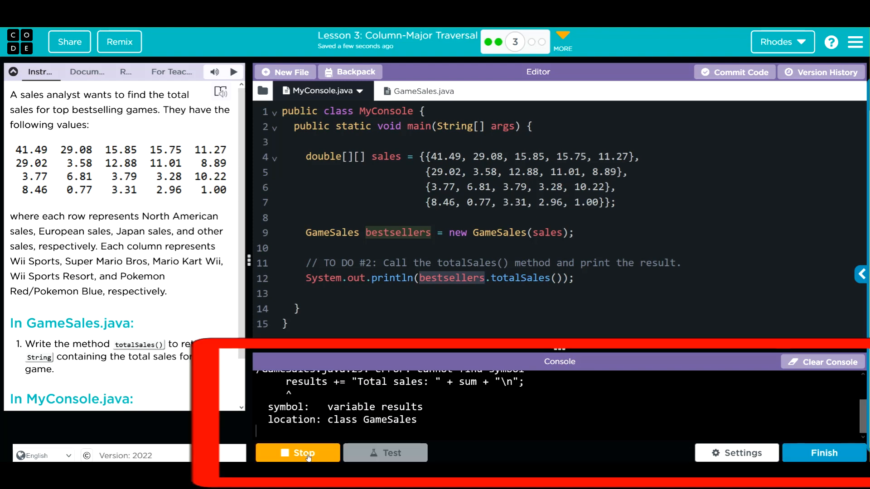
pyautogui.click(297, 453)
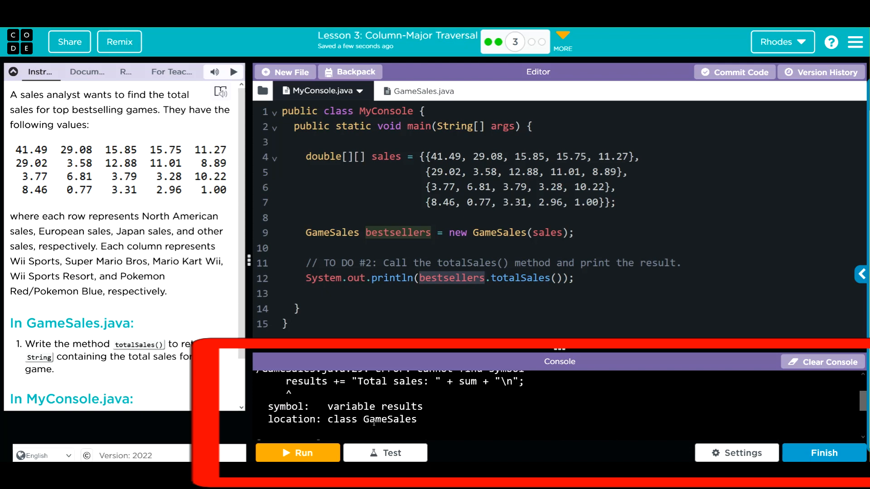
pyautogui.click(297, 453)
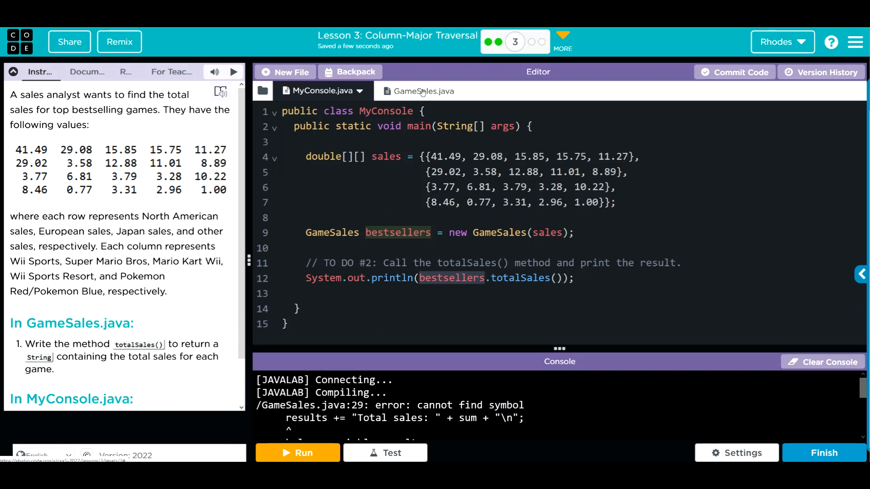
# Change results to result on line 29 of GameSales.java and clear the console
pyautogui.click(411, 91)
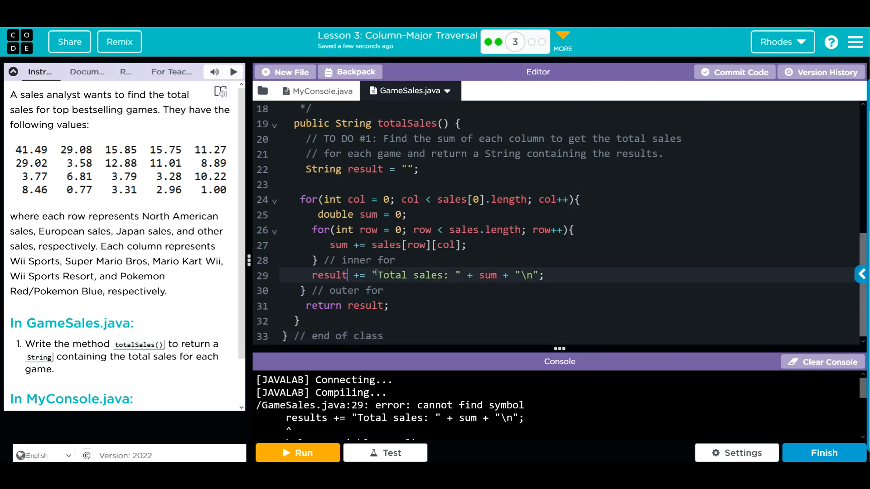
pyautogui.moveTo(587, 426)
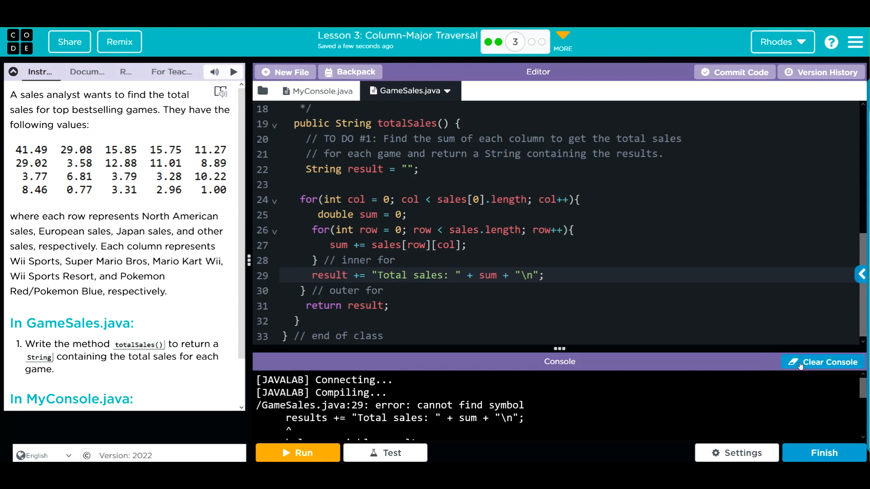
pyautogui.click(823, 362)
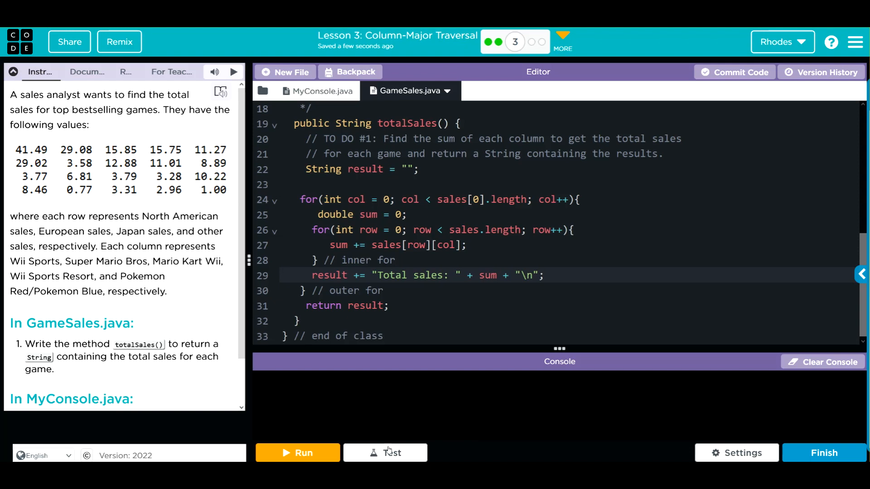
# Rerun the program so the console prints five Total sales lines and completes
pyautogui.click(297, 453)
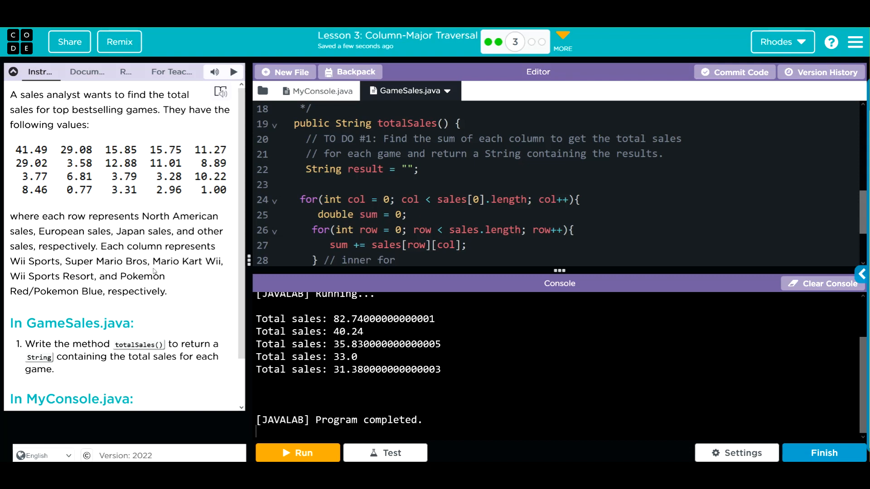
pyautogui.moveTo(205, 278)
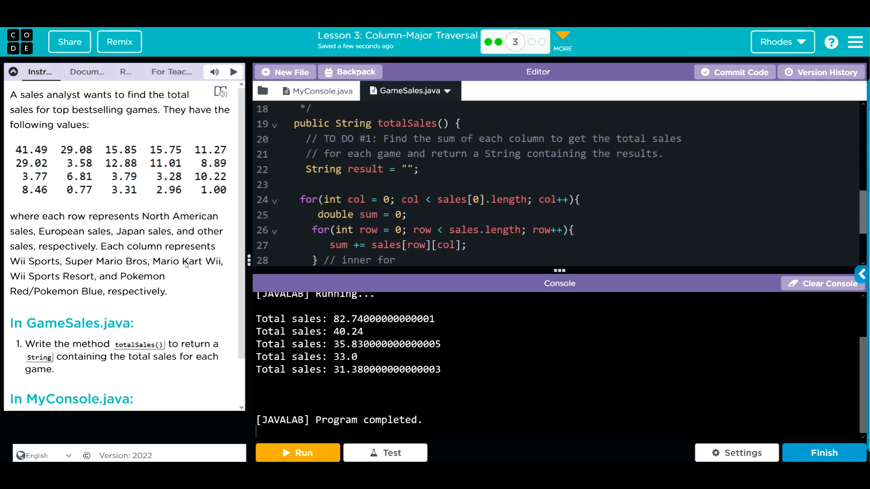
pyautogui.moveTo(25, 277)
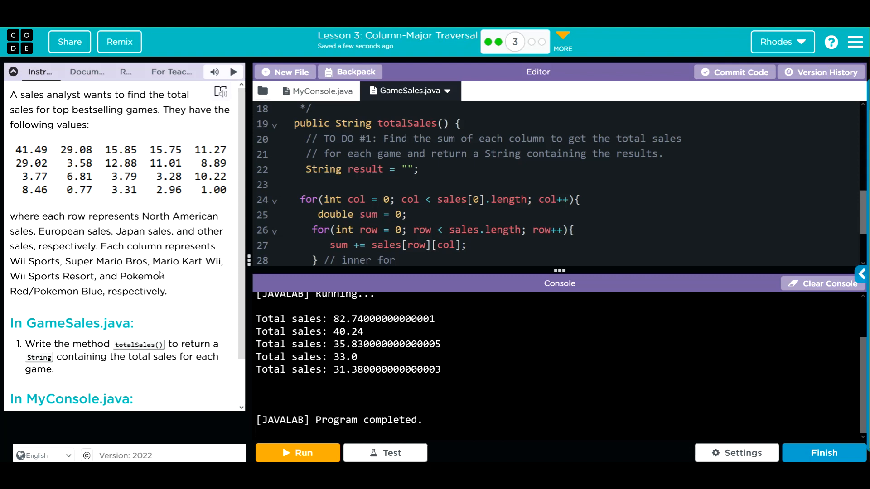
pyautogui.moveTo(163, 275)
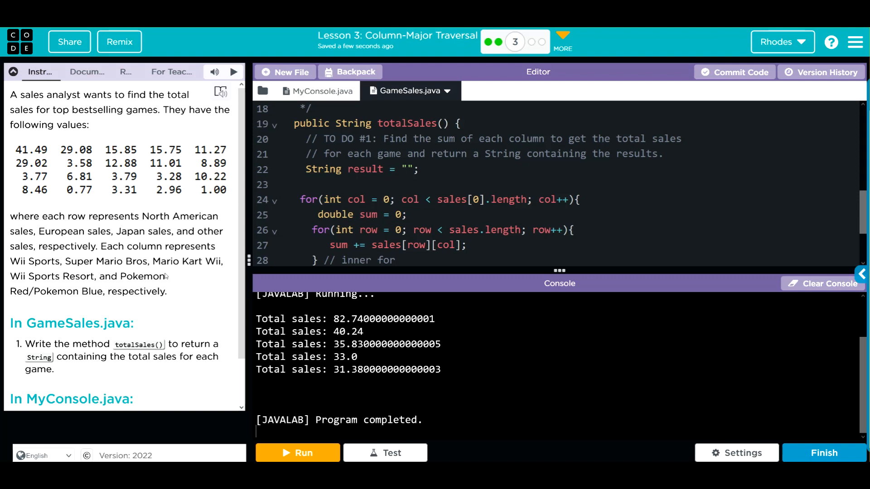